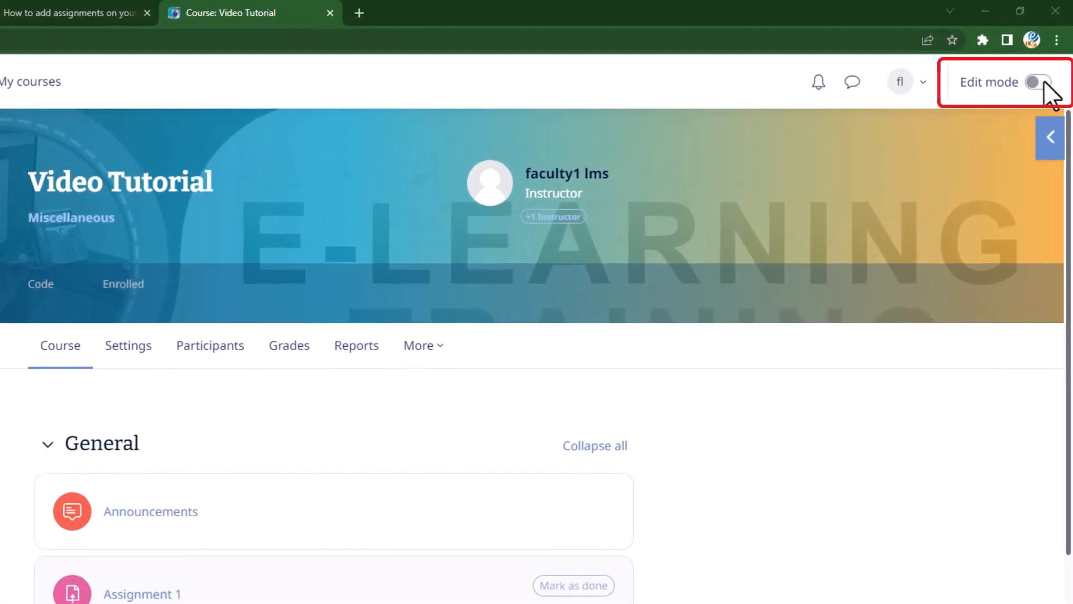
- Switch on editing for the Video Tutorial course and reach the General section's add link
click(1043, 82)
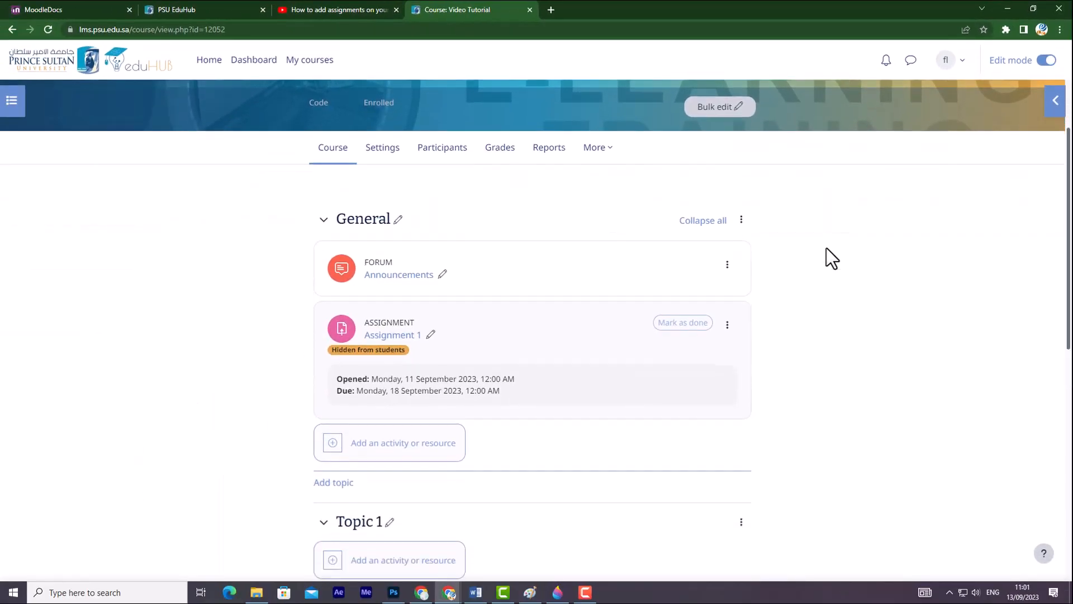
scroll(down, 3)
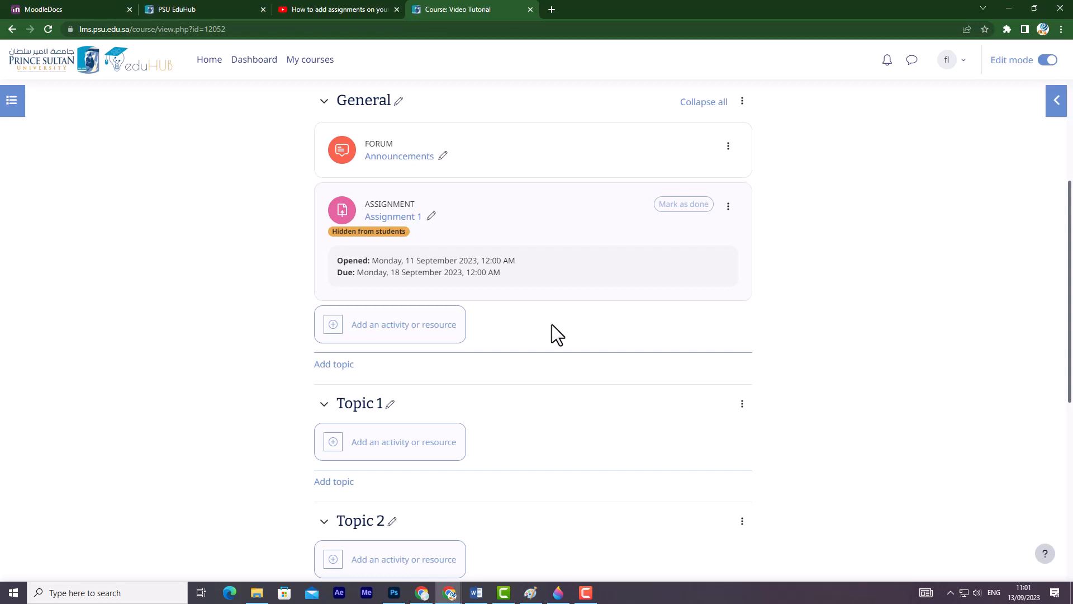
mouse_move(403, 324)
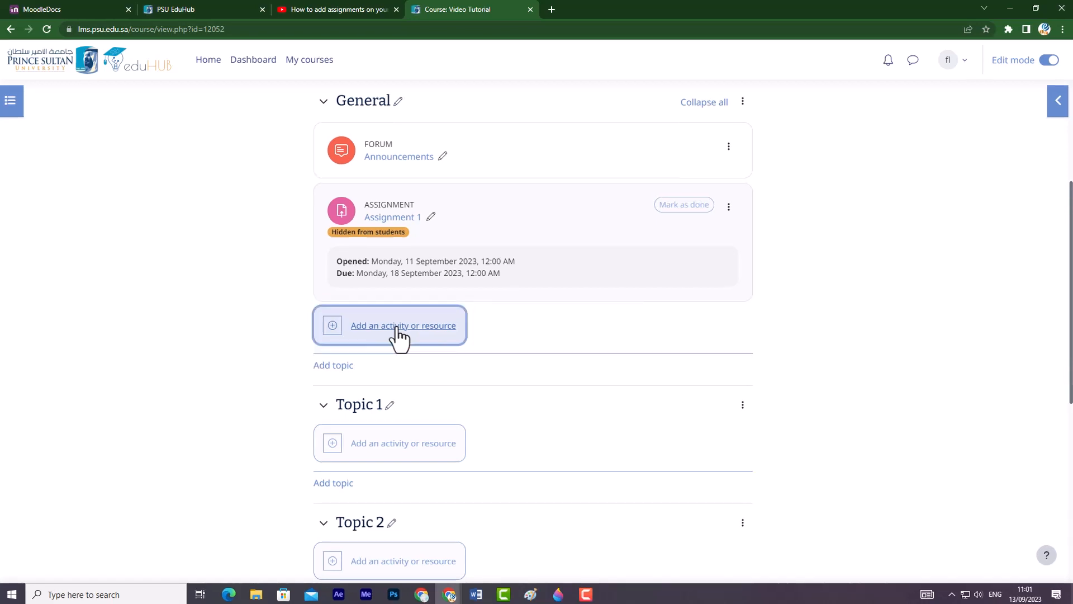
- Add a new Quiz activity to the General section and start its description
click(403, 326)
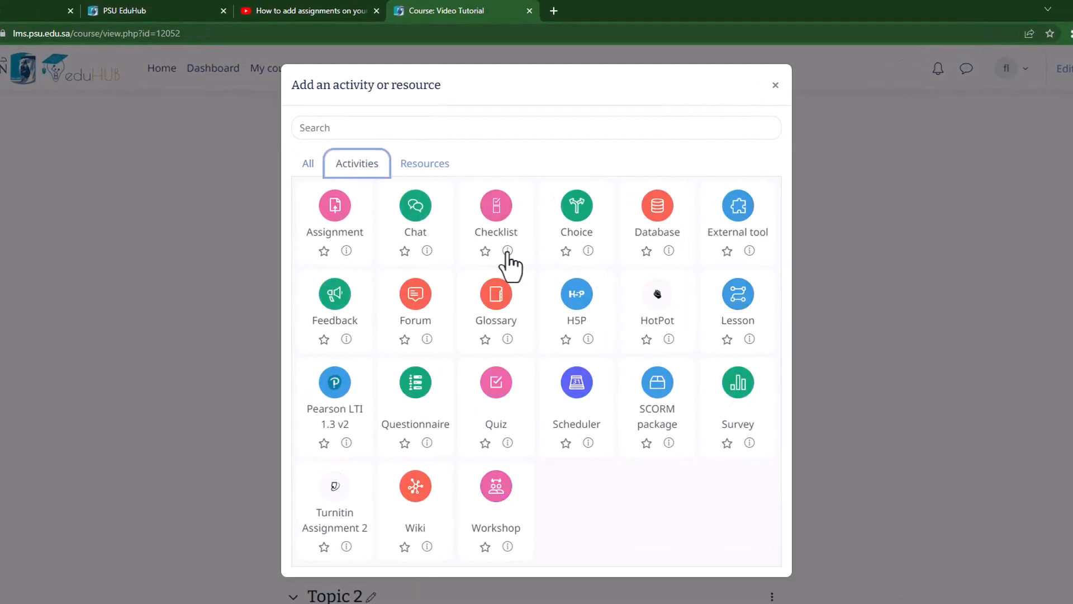
click(495, 381)
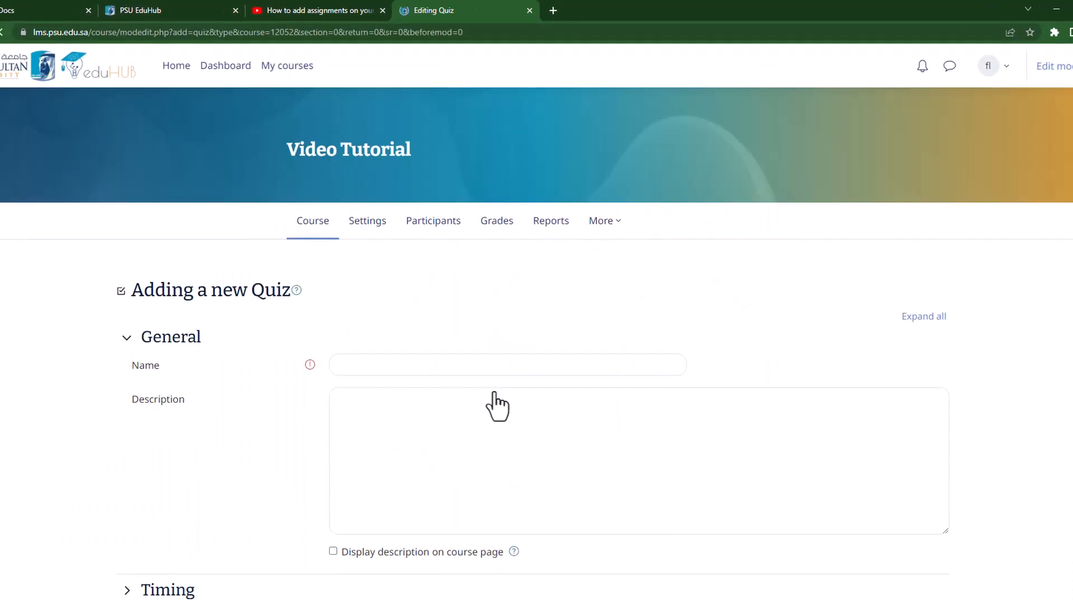
click(498, 404)
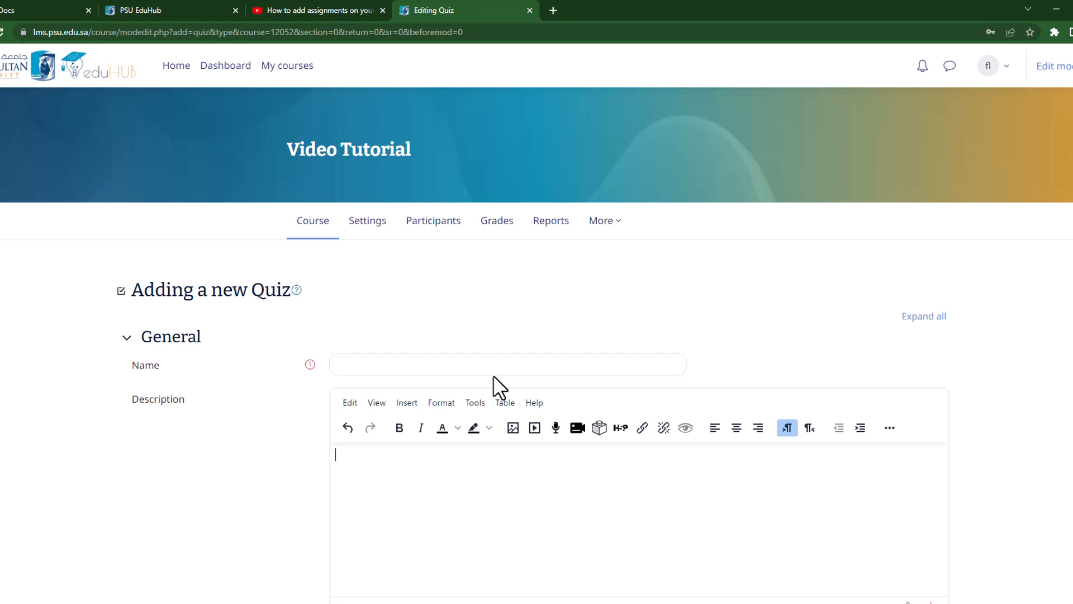
- Name the quiz 'Quiz1' and describe that students must arrive at least 10 minutes early
click(506, 364)
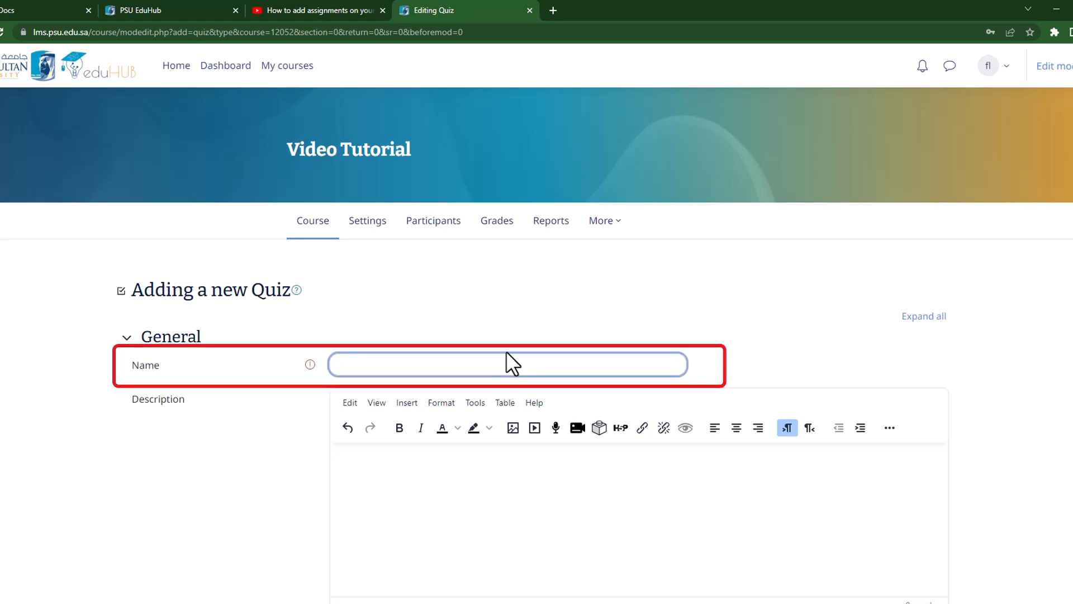
text(Qu)
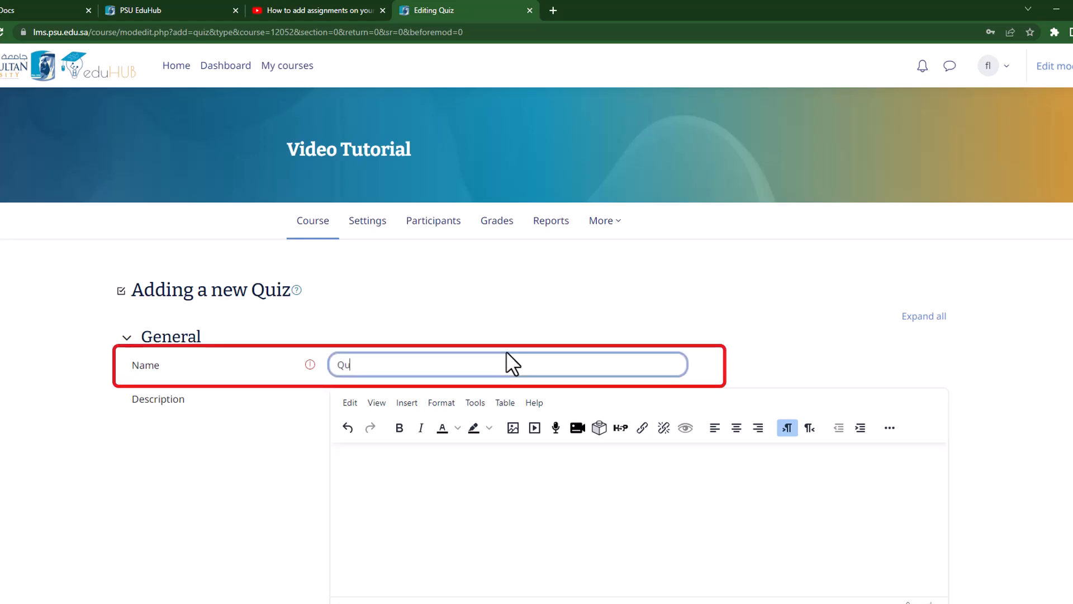
text(iz1)
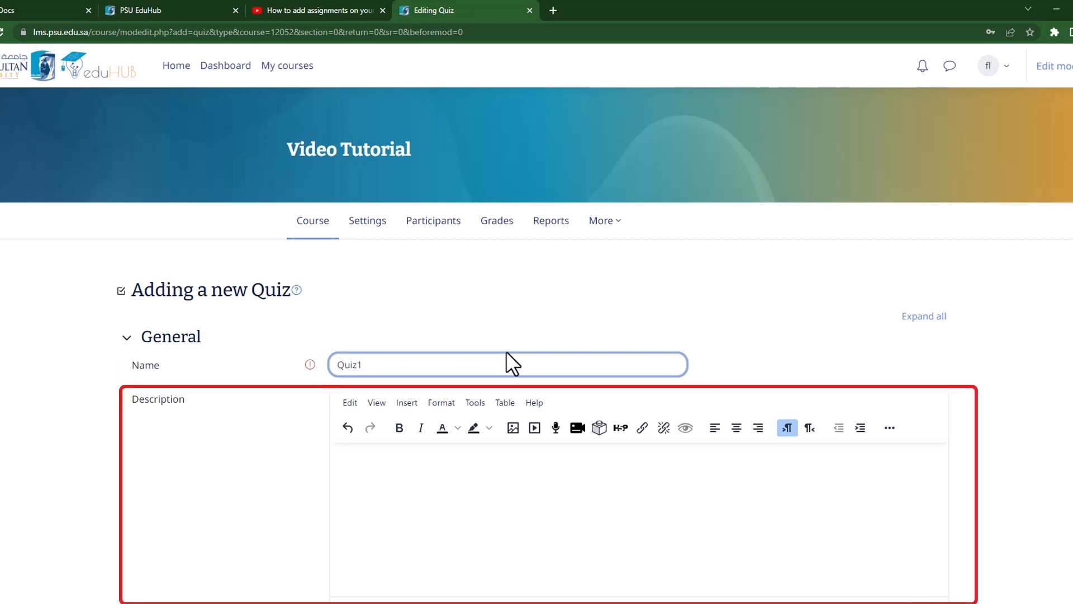
mouse_move(734, 459)
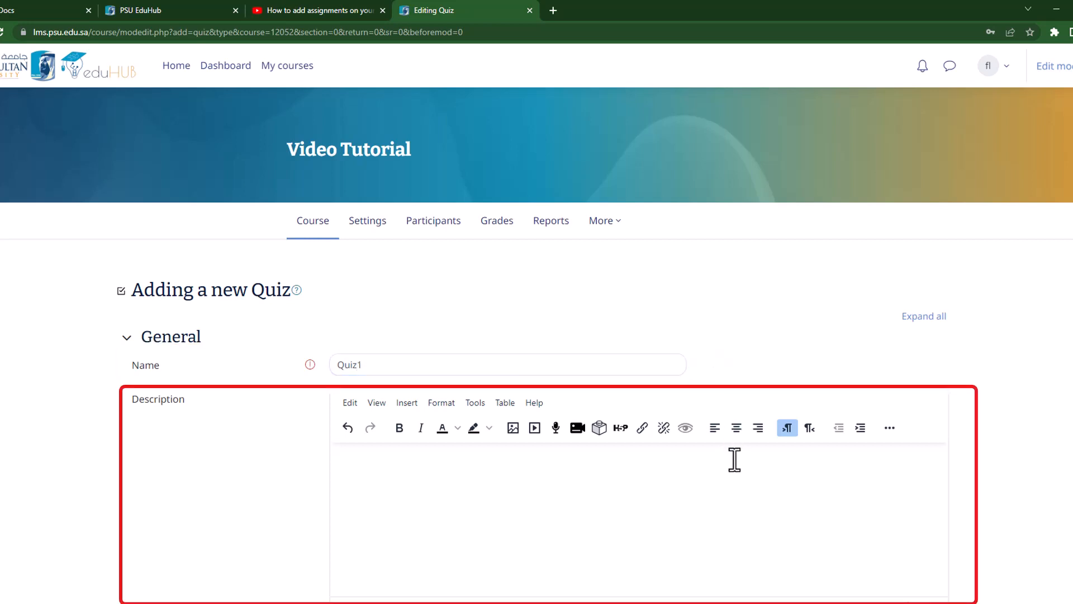
text(All students have to arrive at the exam hall at least 10 minutes before the start of the exam.)
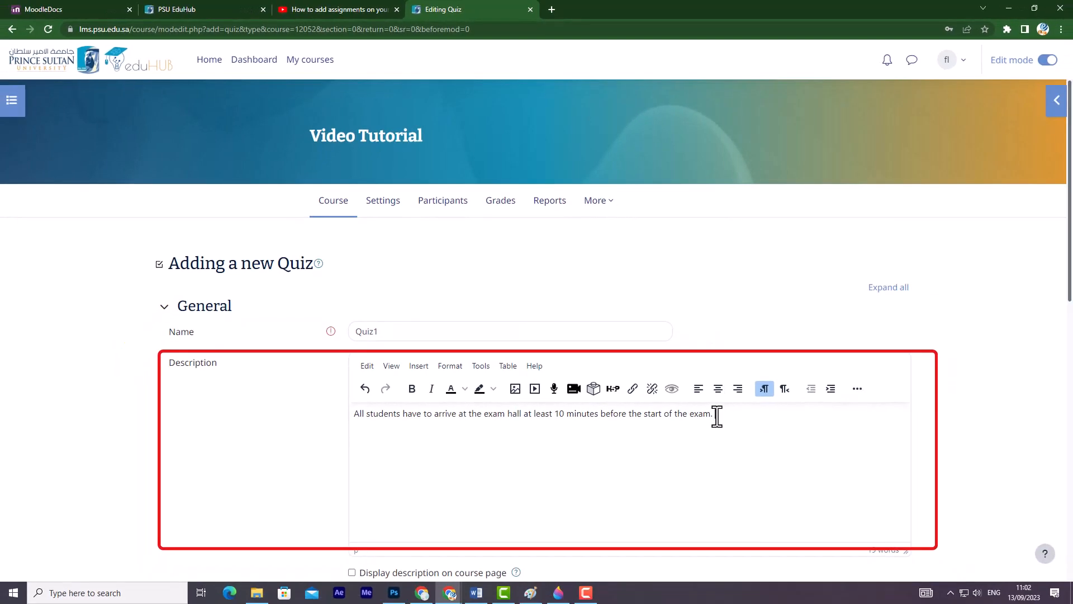
- Enable the quiz's opening date, closing date and time limit under Timing
scroll(down, 3)
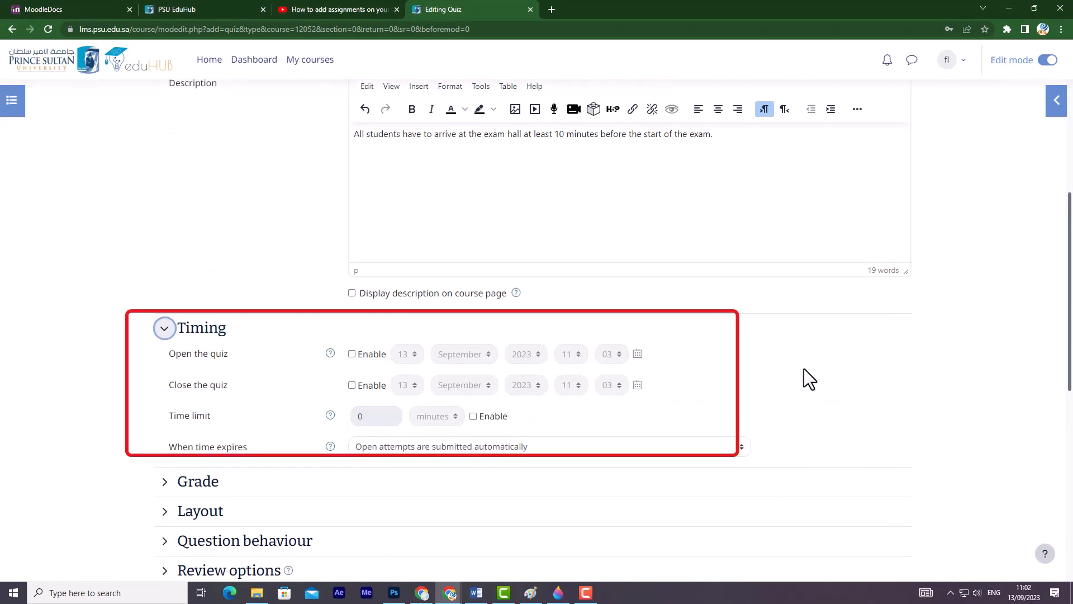
mouse_move(811, 368)
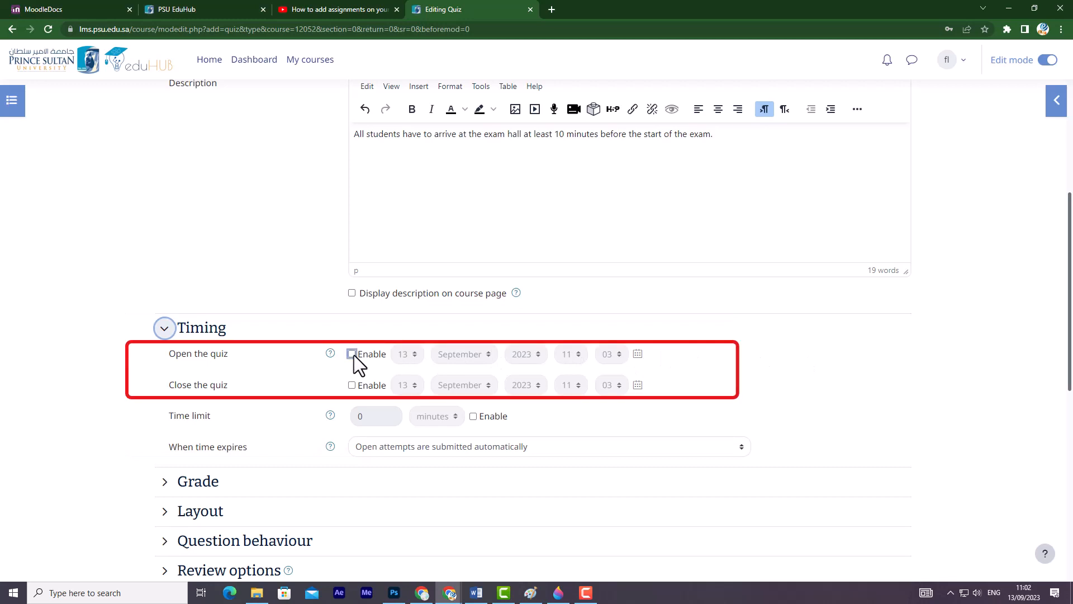
click(351, 354)
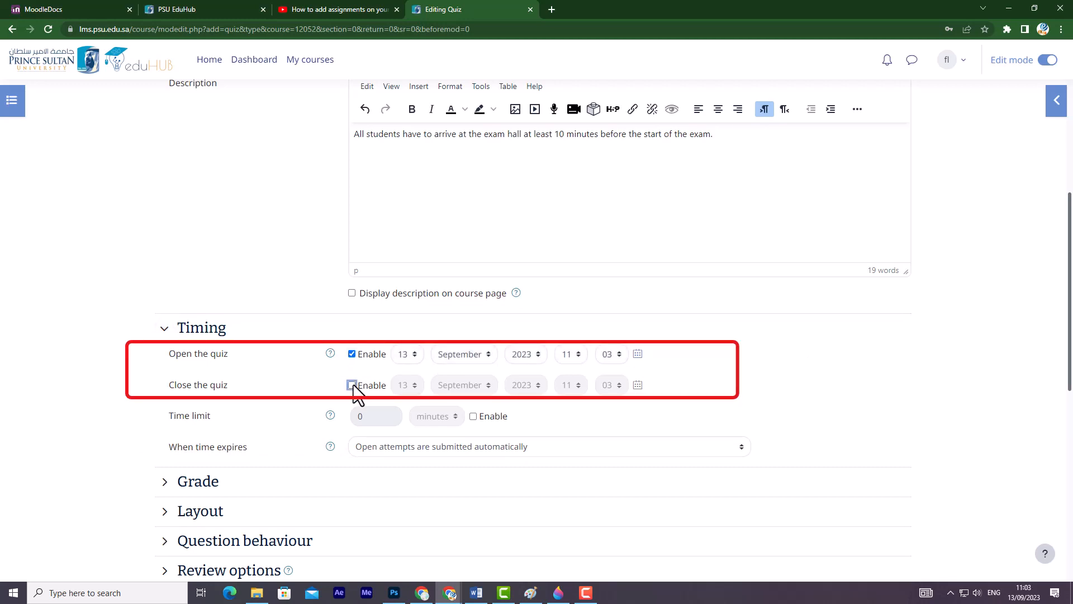
click(351, 384)
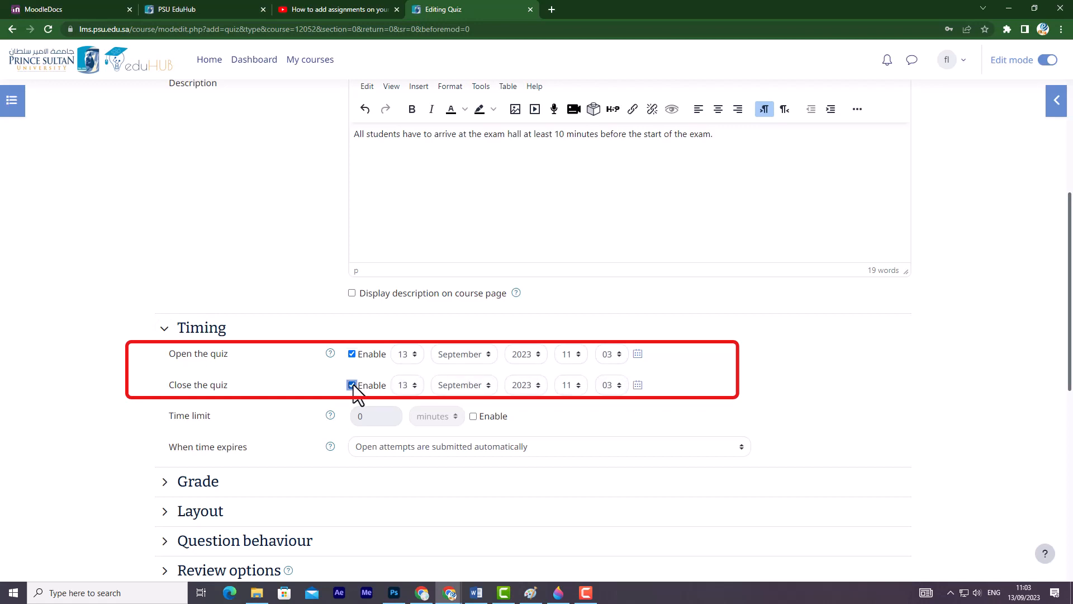
mouse_move(455, 400)
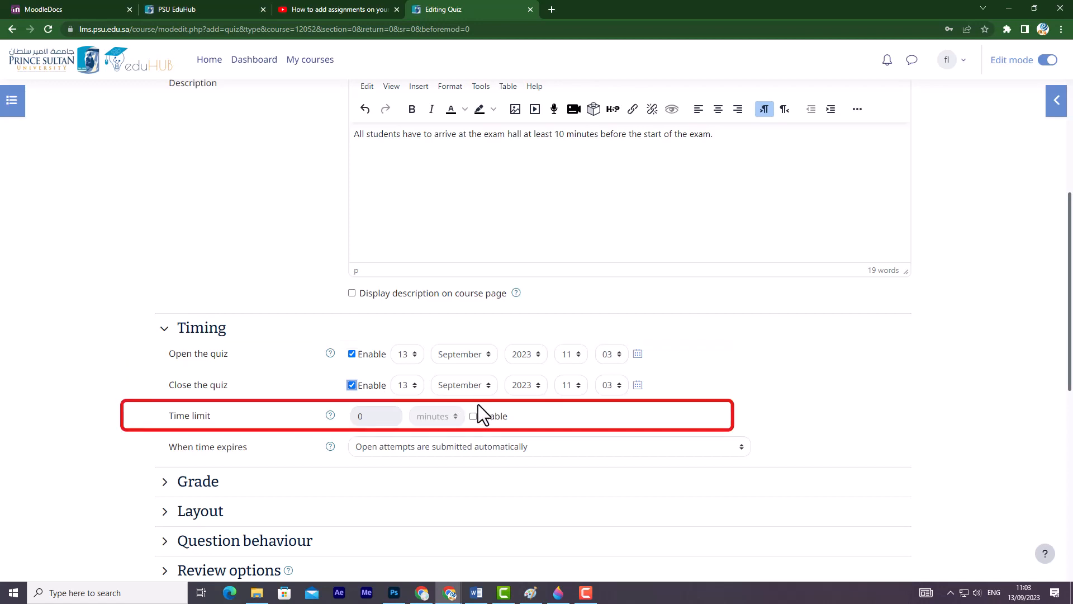
mouse_move(484, 423)
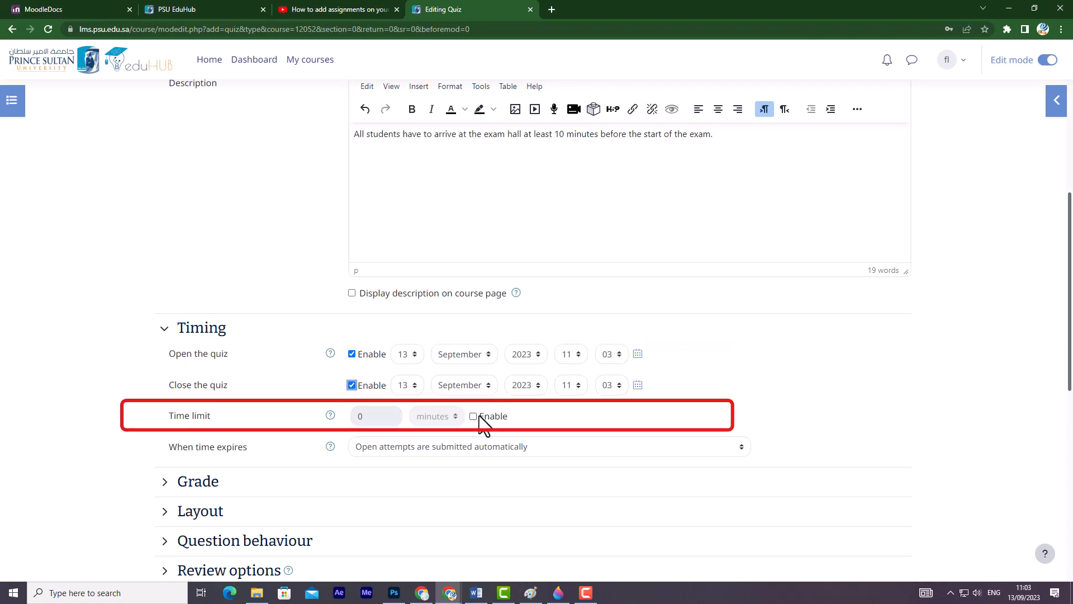
click(472, 415)
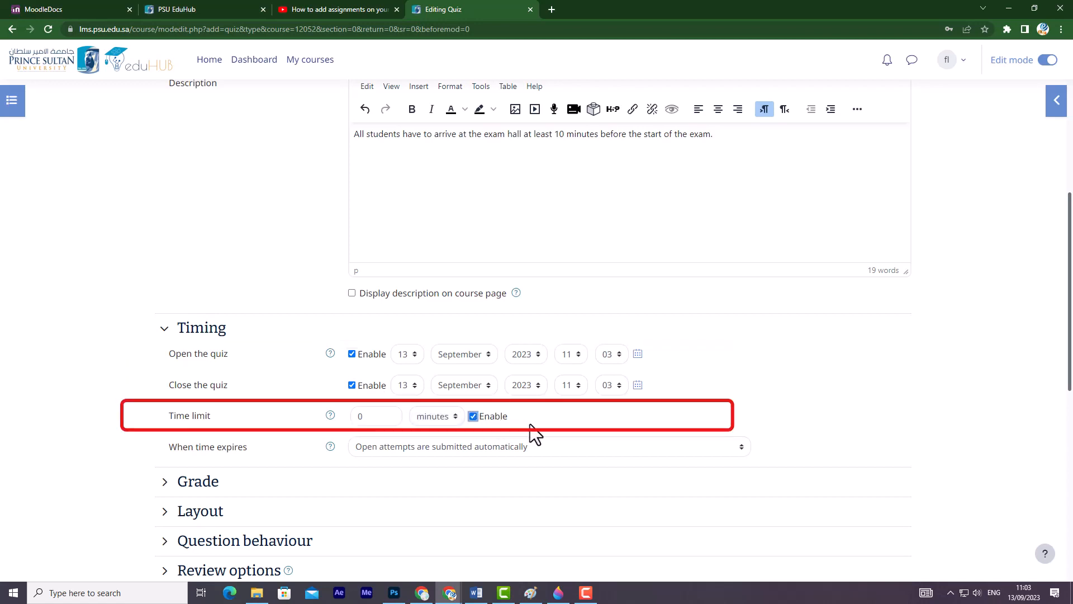
mouse_move(546, 435)
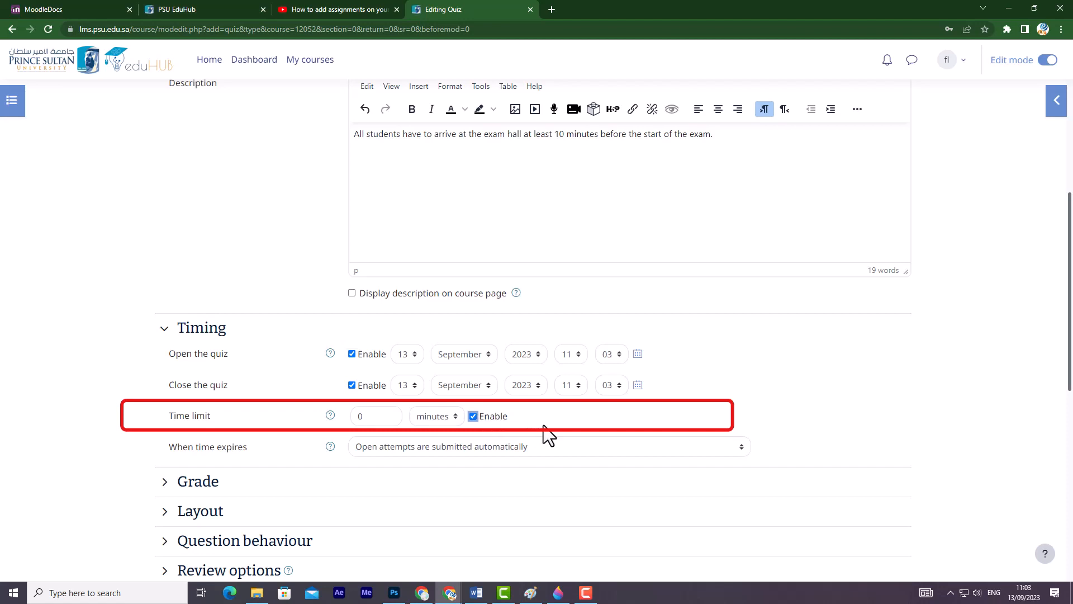
mouse_move(607, 440)
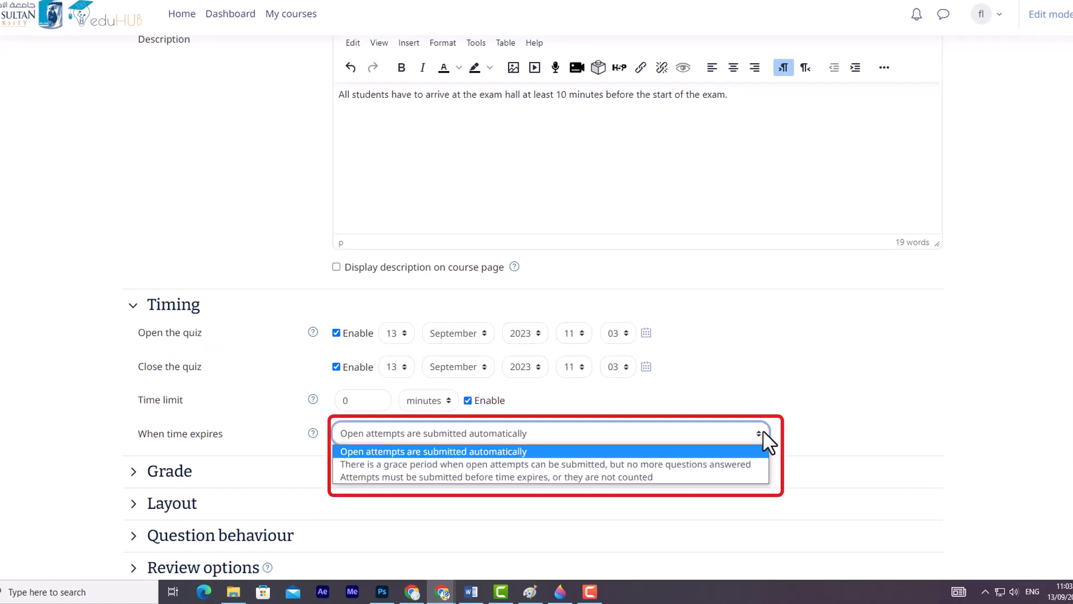
mouse_move(769, 479)
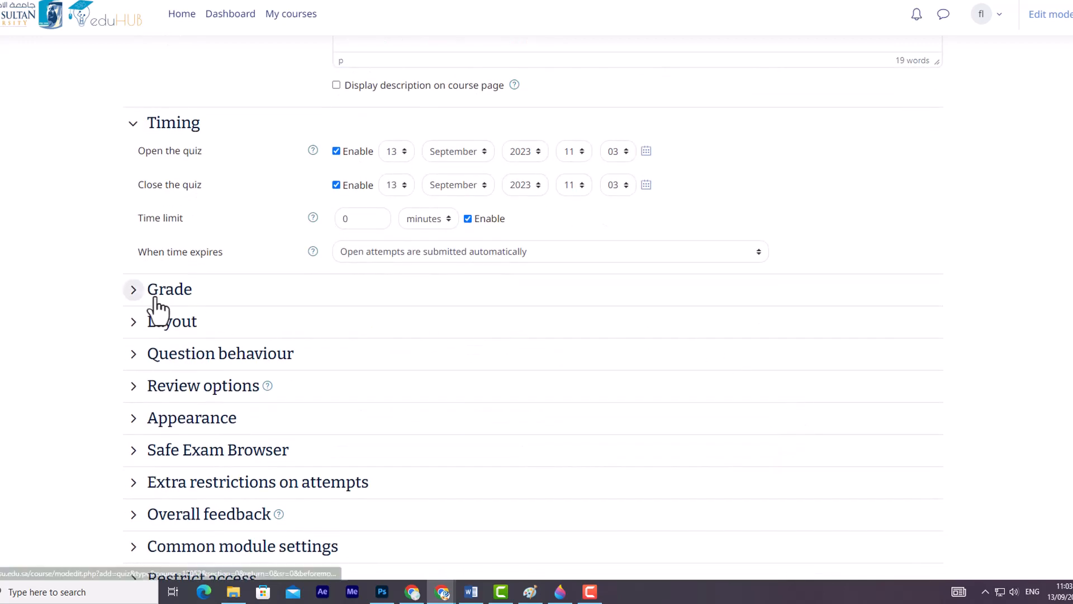
- Review the Grade settings: Uncategorised category, no grade to pass, Unlimited attempts
click(134, 289)
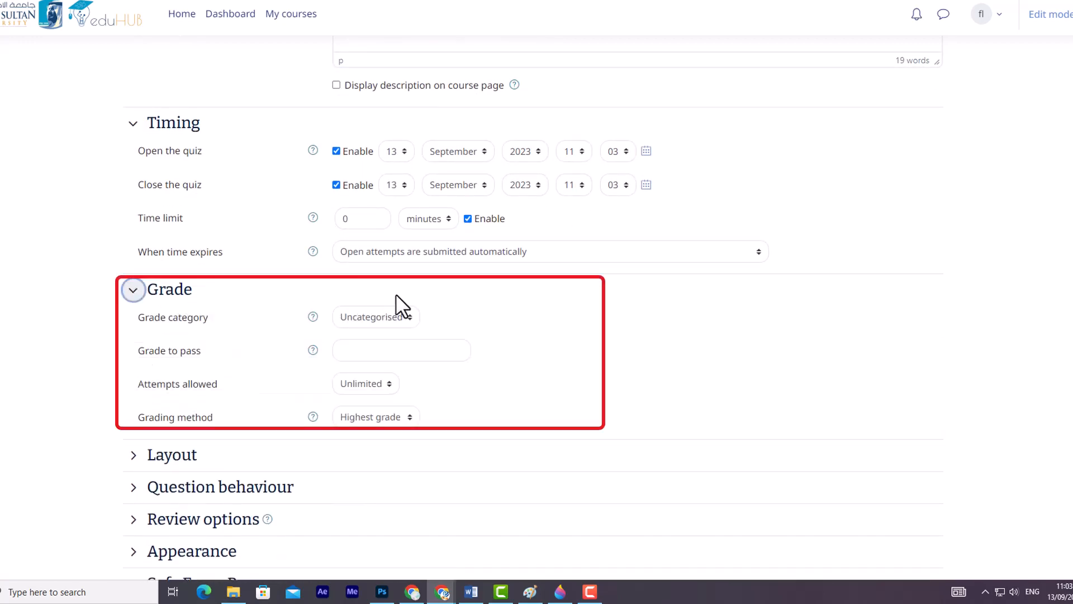
click(468, 217)
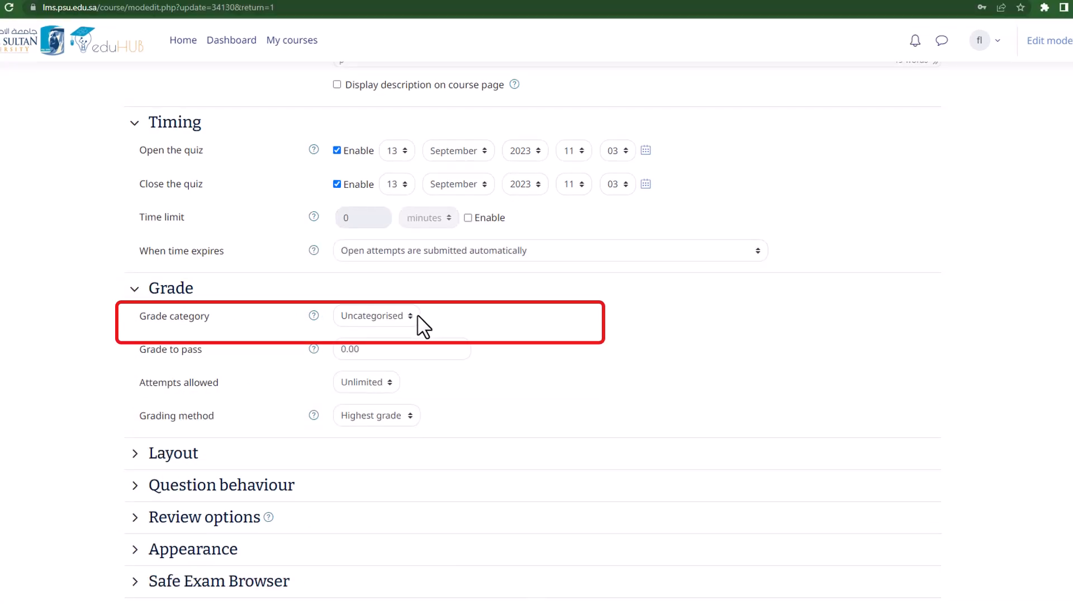
click(375, 316)
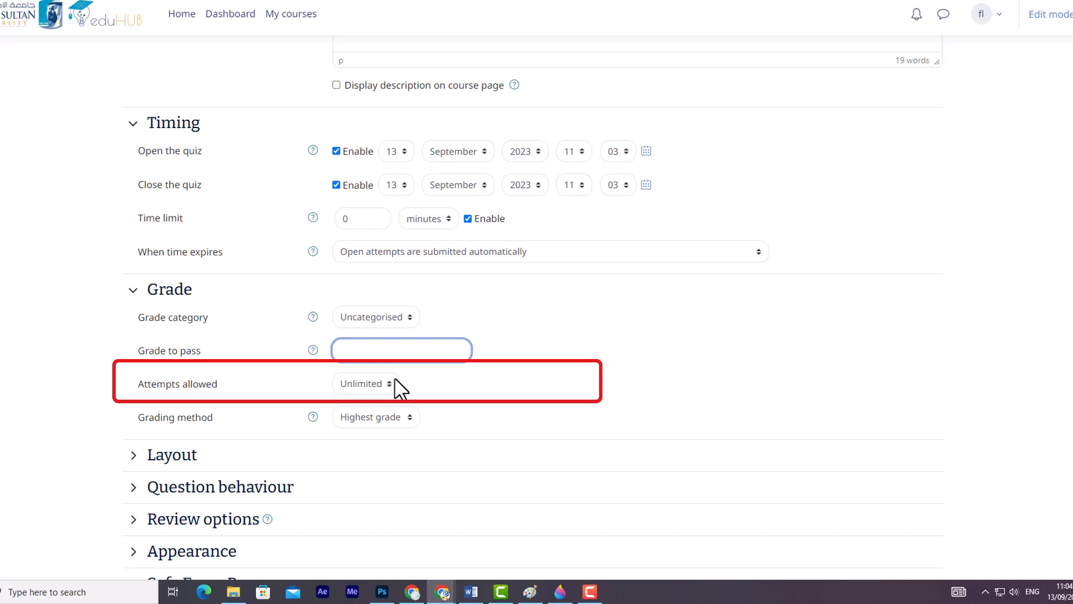
click(368, 383)
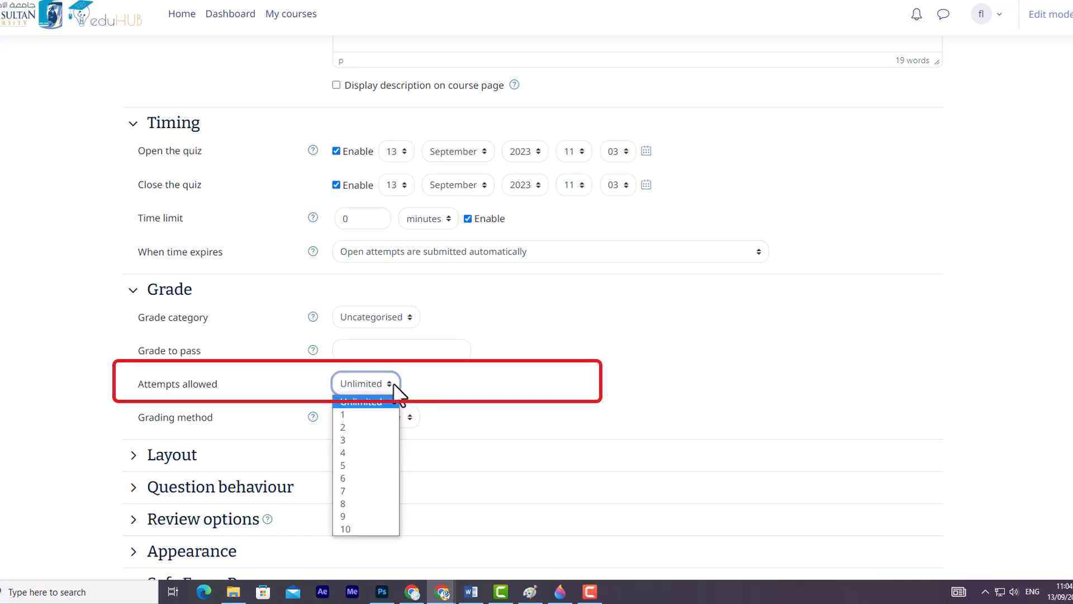
click(362, 401)
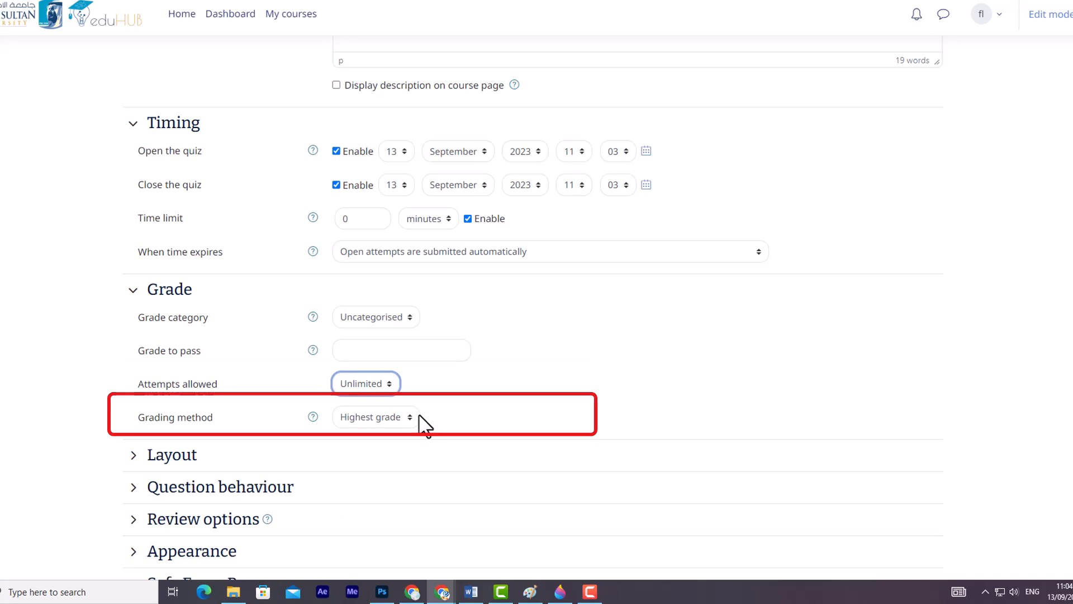
click(375, 416)
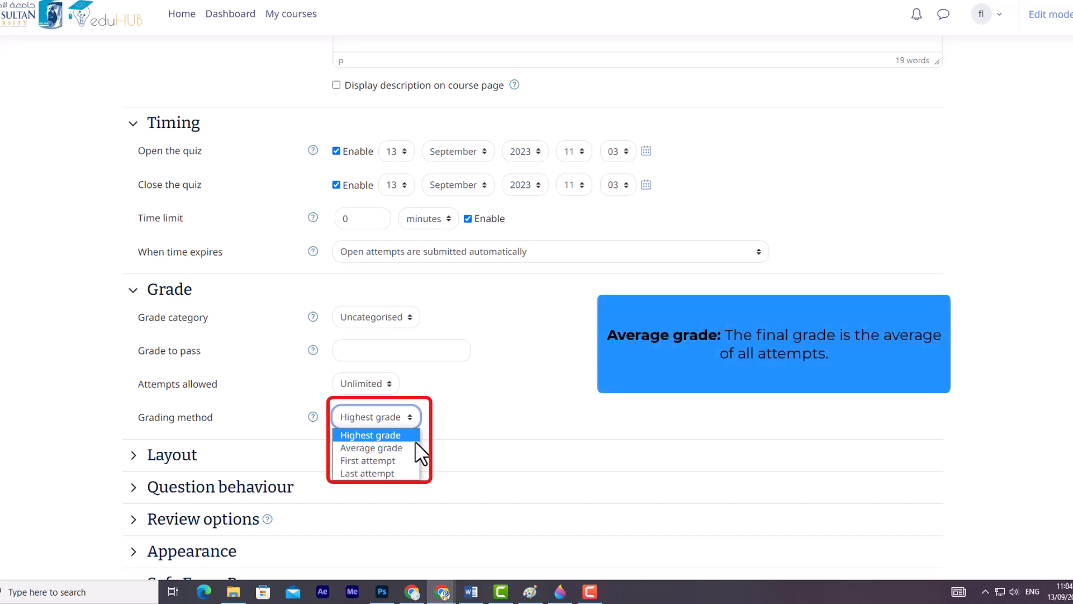
mouse_move(371, 448)
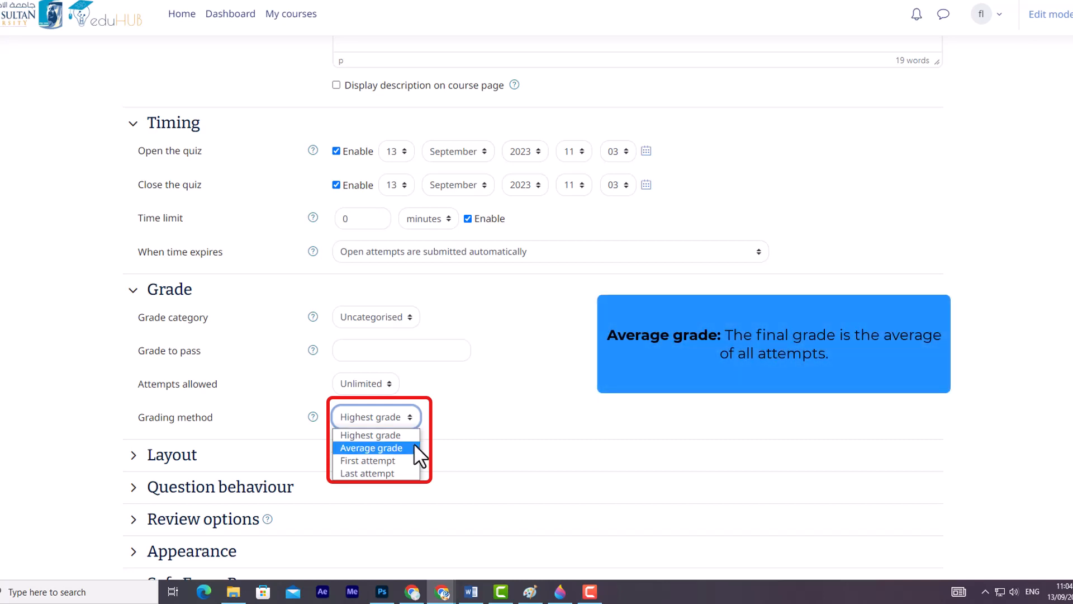
mouse_move(368, 460)
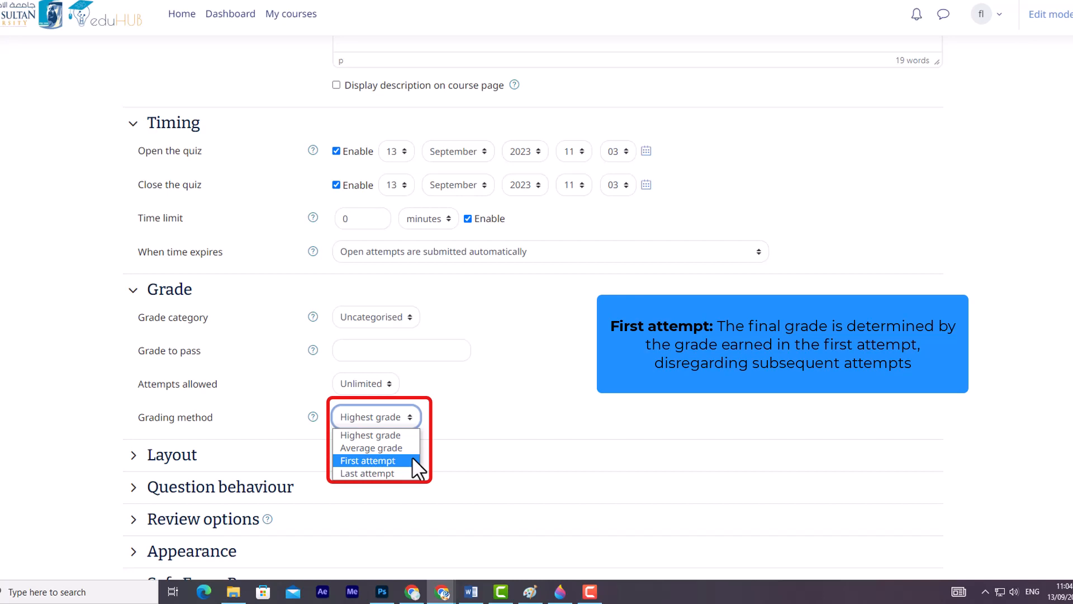
mouse_move(367, 473)
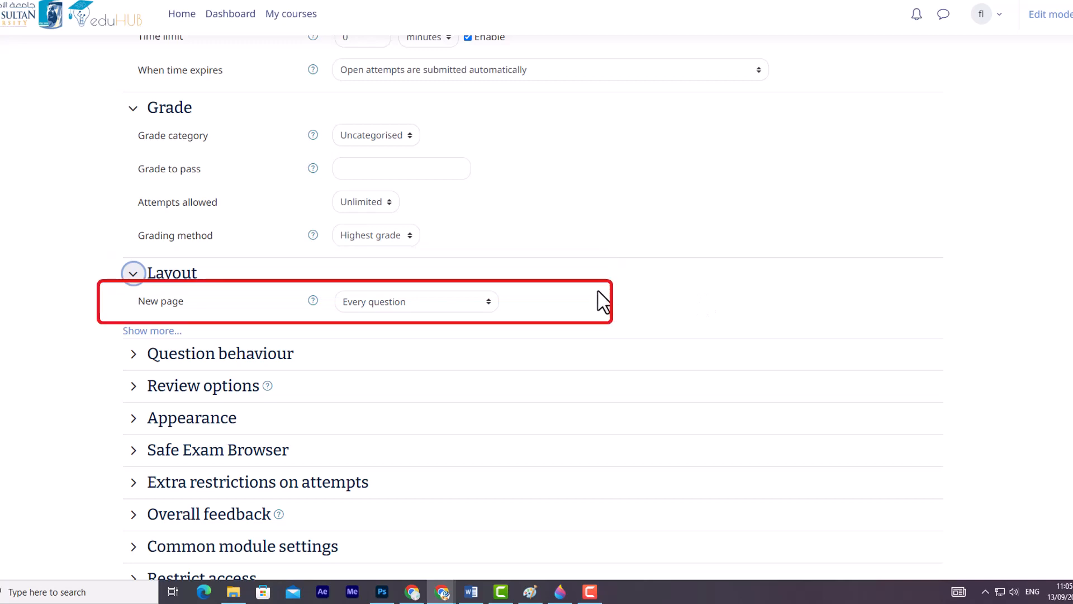
mouse_move(493, 300)
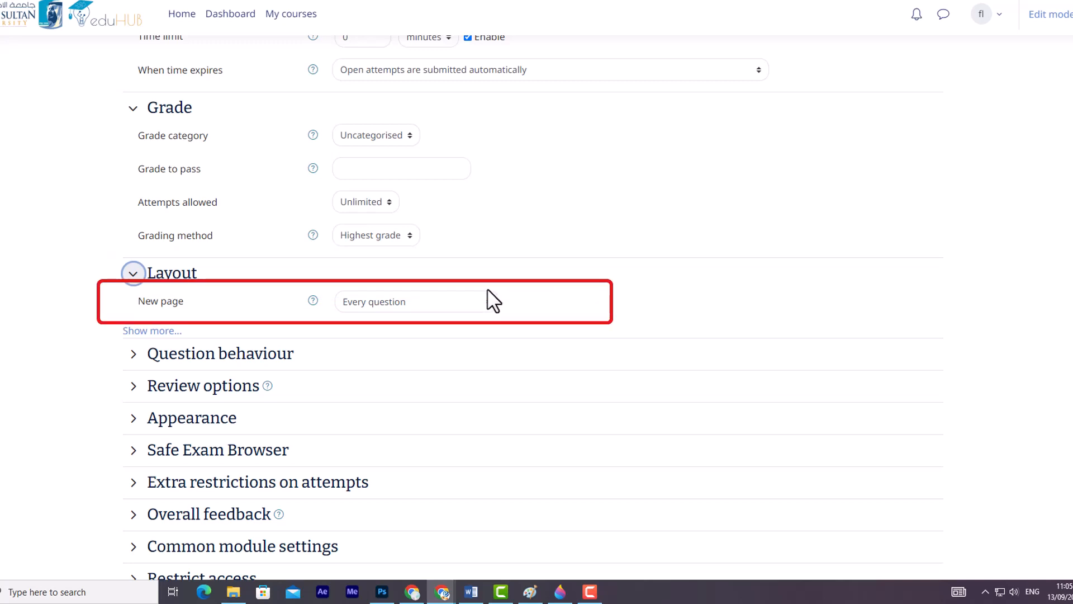
- Keep a new page for every question and Free navigation in the Layout settings
click(410, 301)
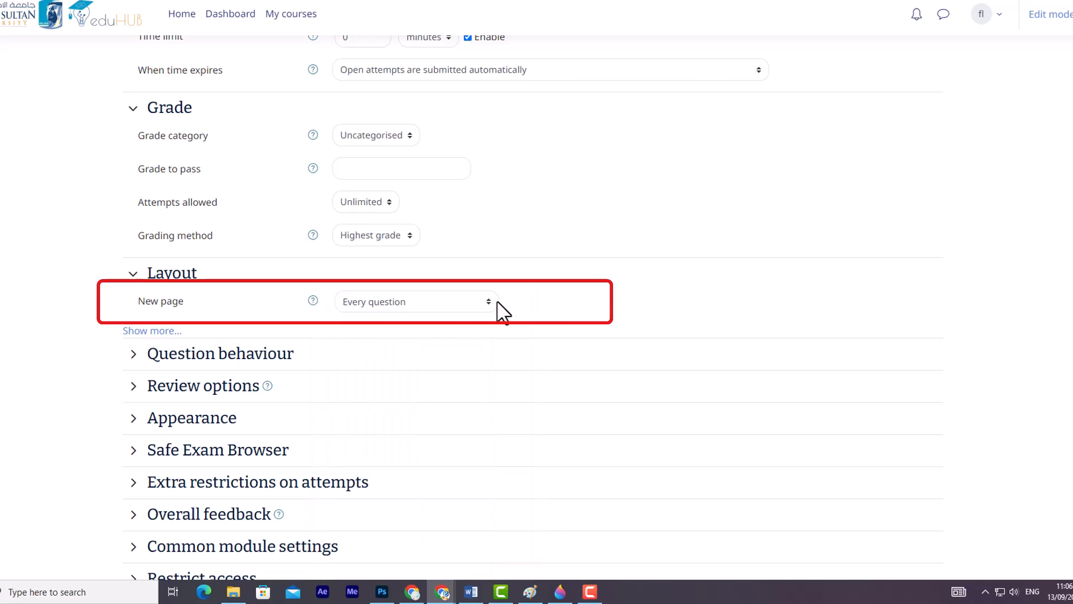
click(152, 330)
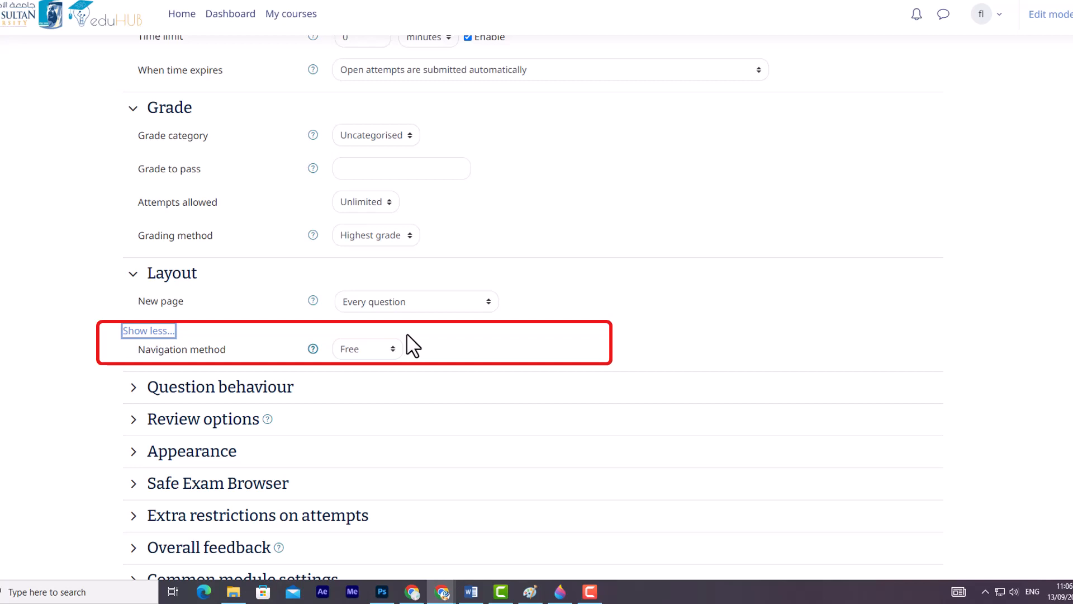
click(368, 348)
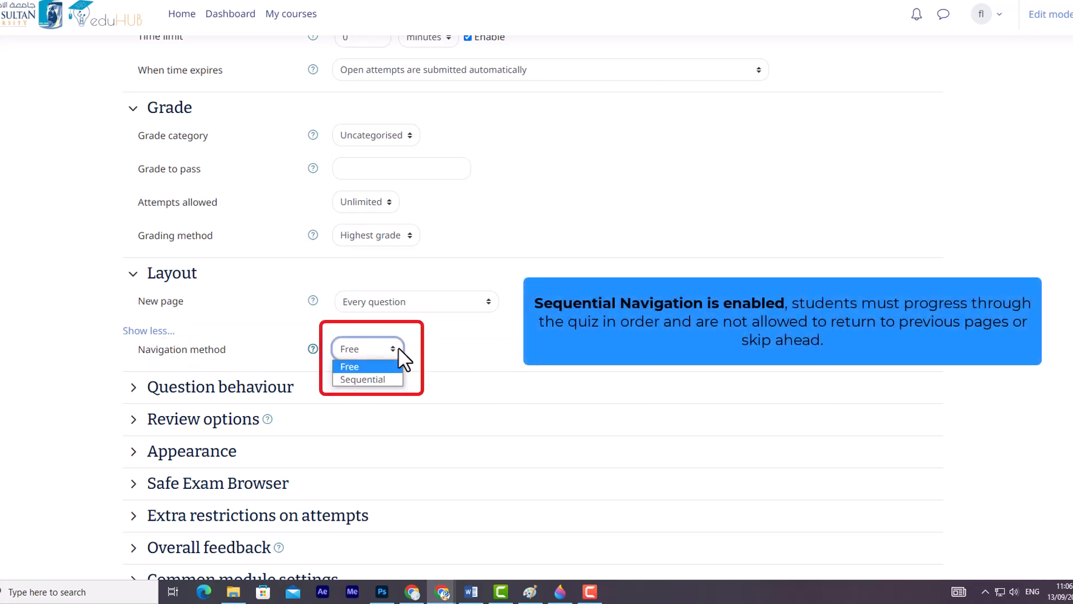
mouse_move(366, 379)
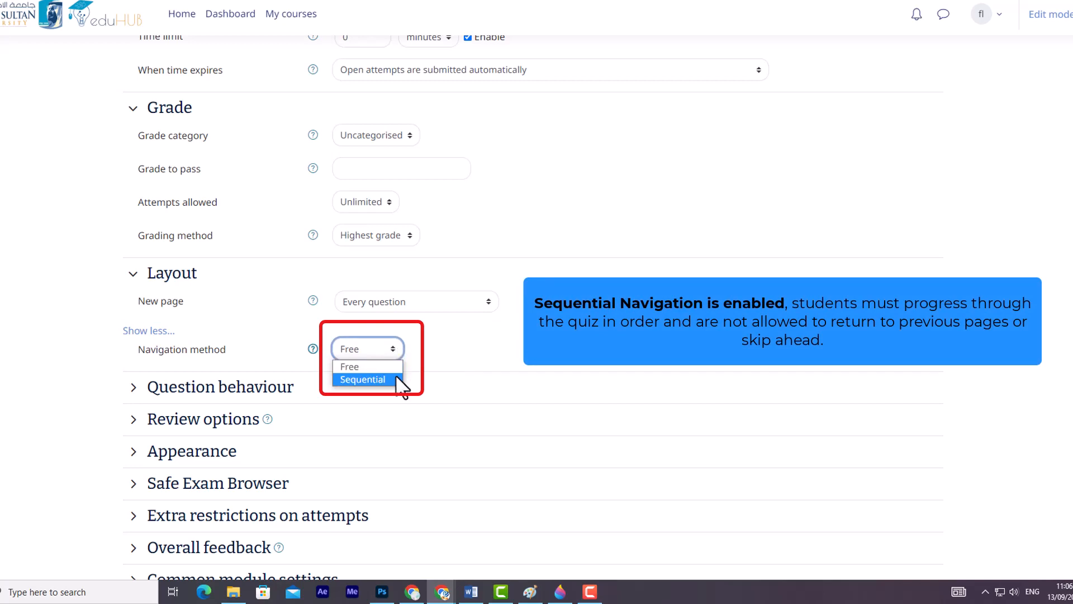
click(348, 366)
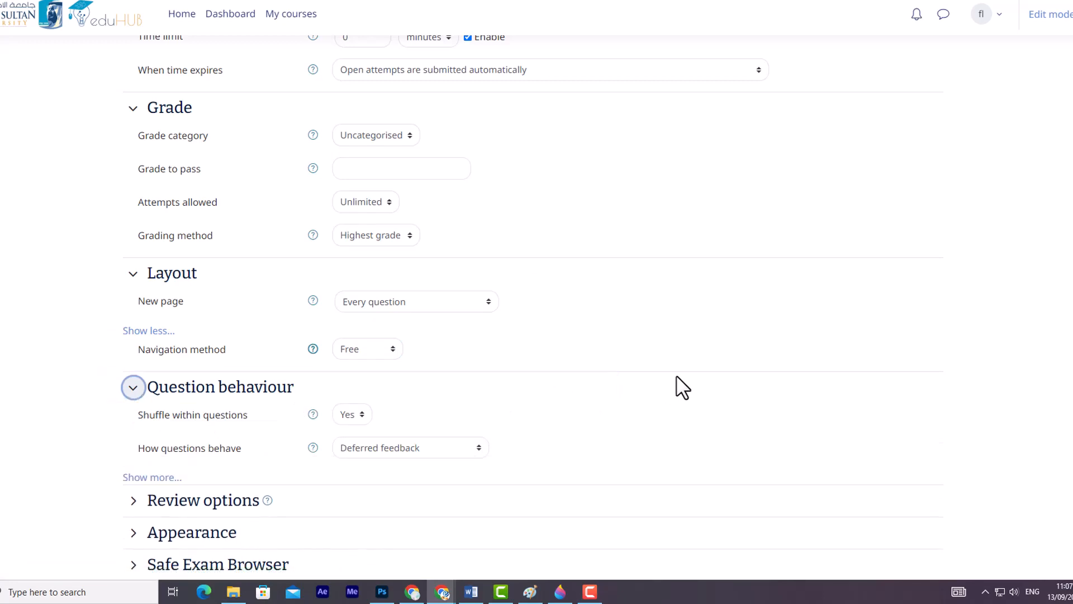
scroll(down, 3)
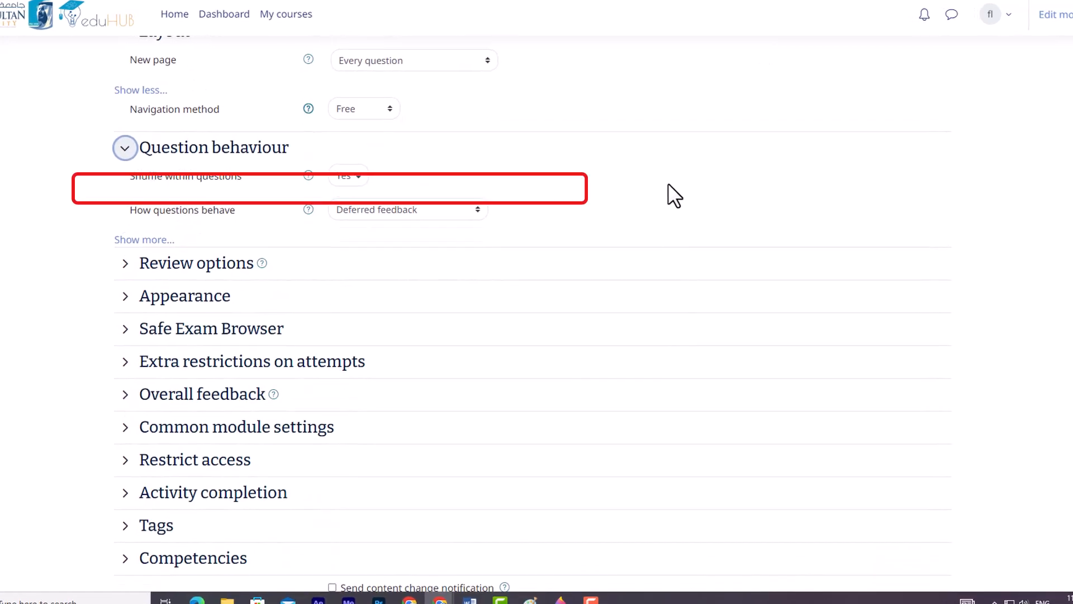
scroll(down, 3)
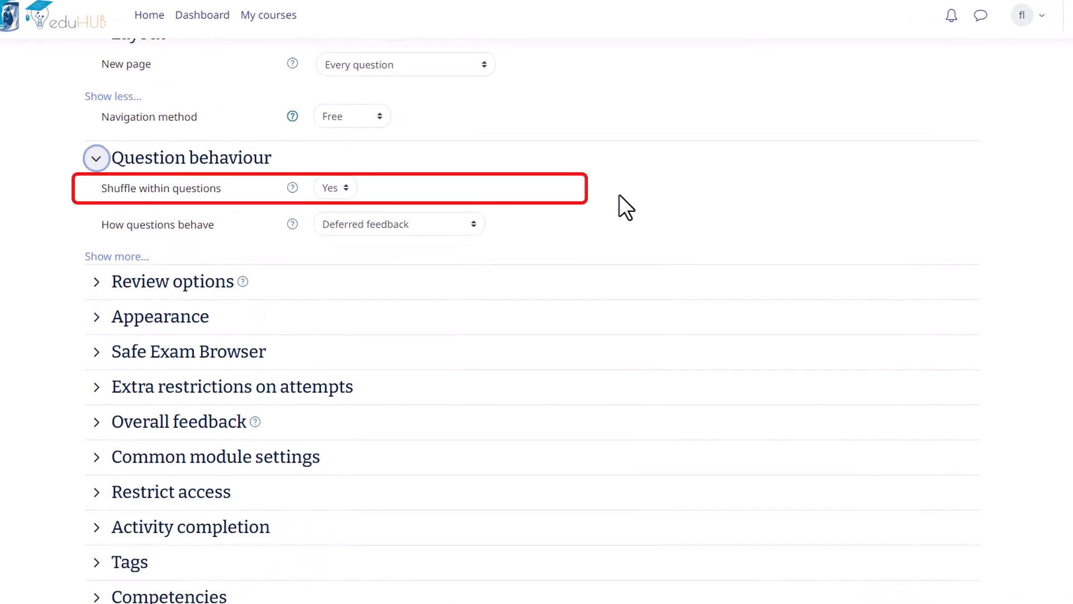
click(335, 188)
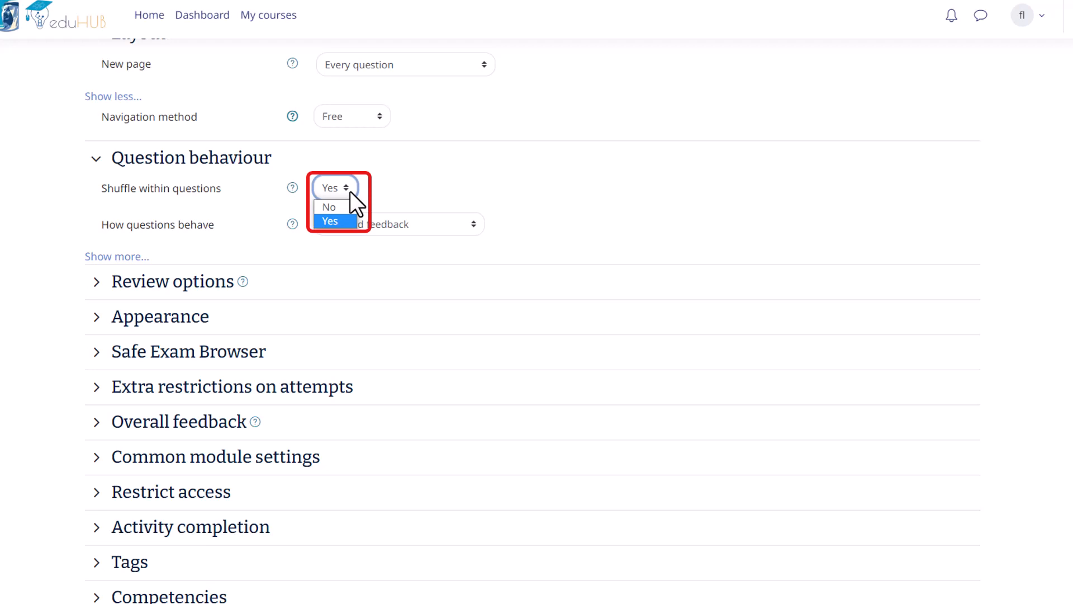
mouse_move(356, 236)
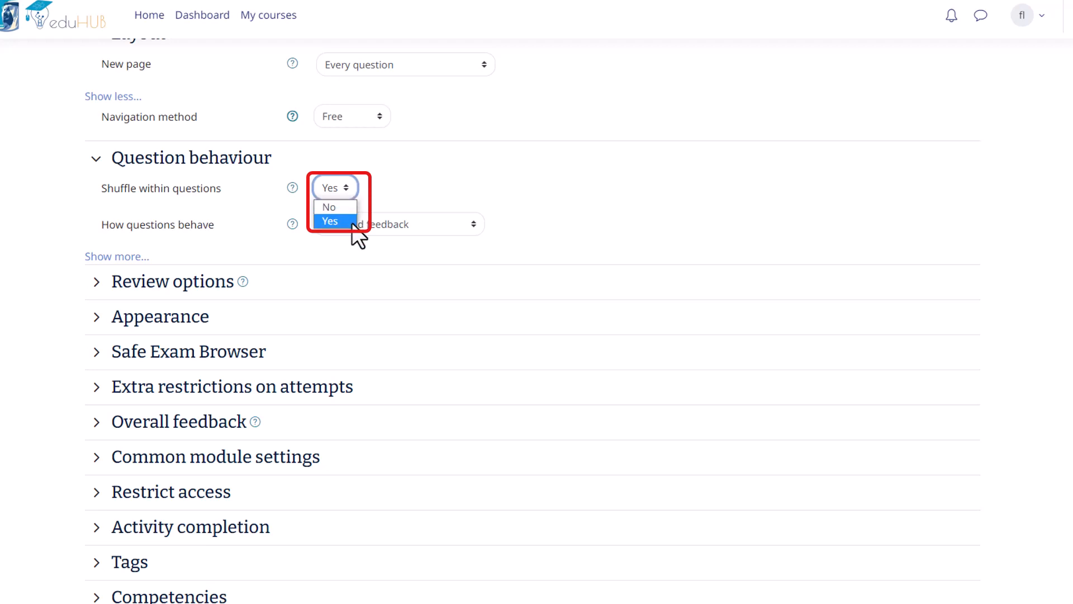
click(330, 220)
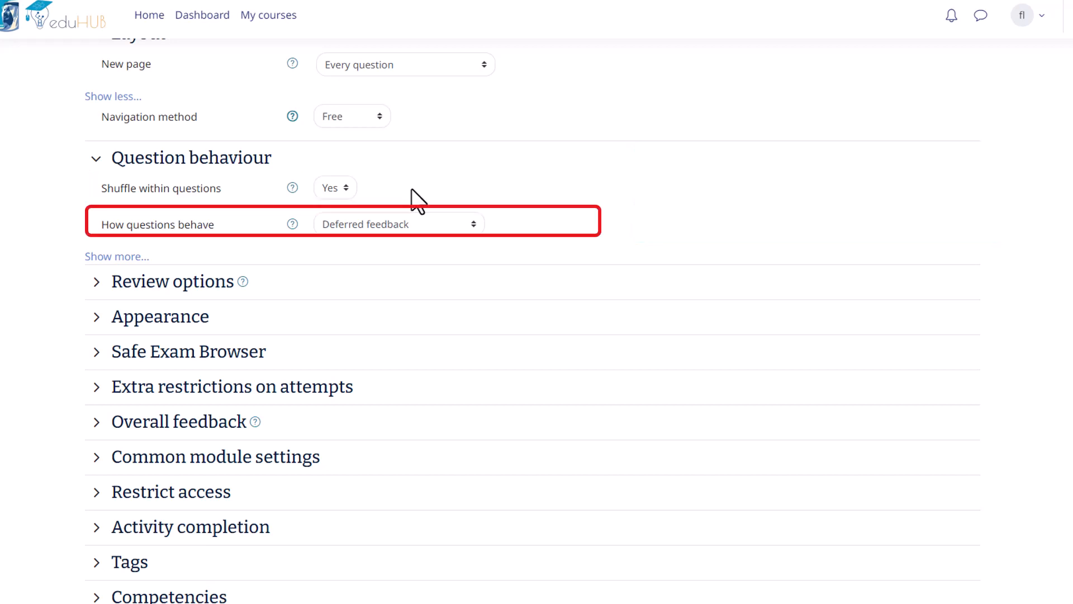
mouse_move(484, 236)
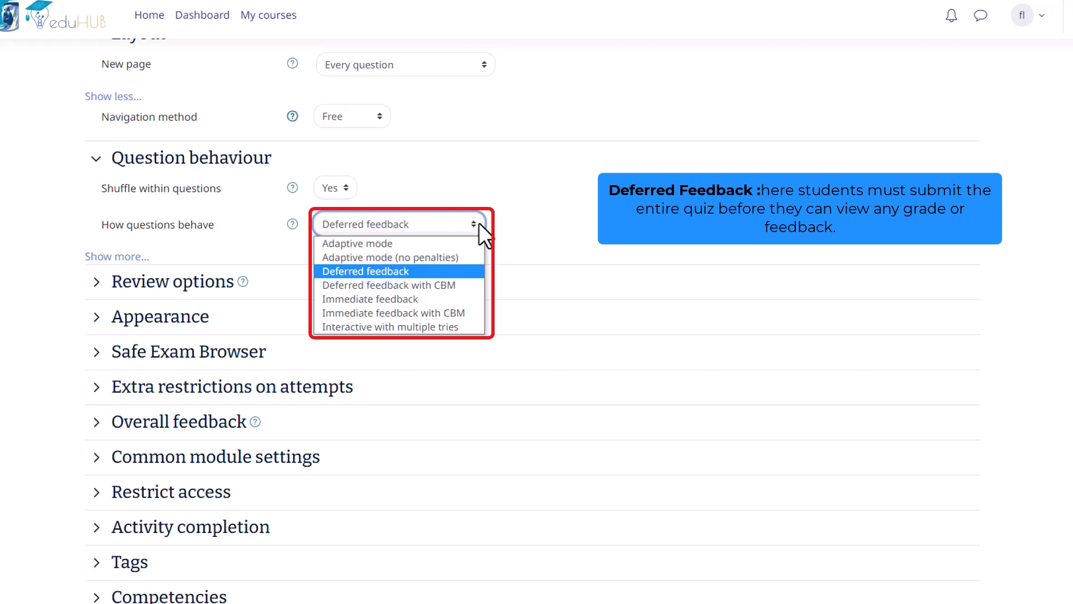
- Review Question behaviour with shuffling within questions Yes and Deferred feedback
scroll(up, 3)
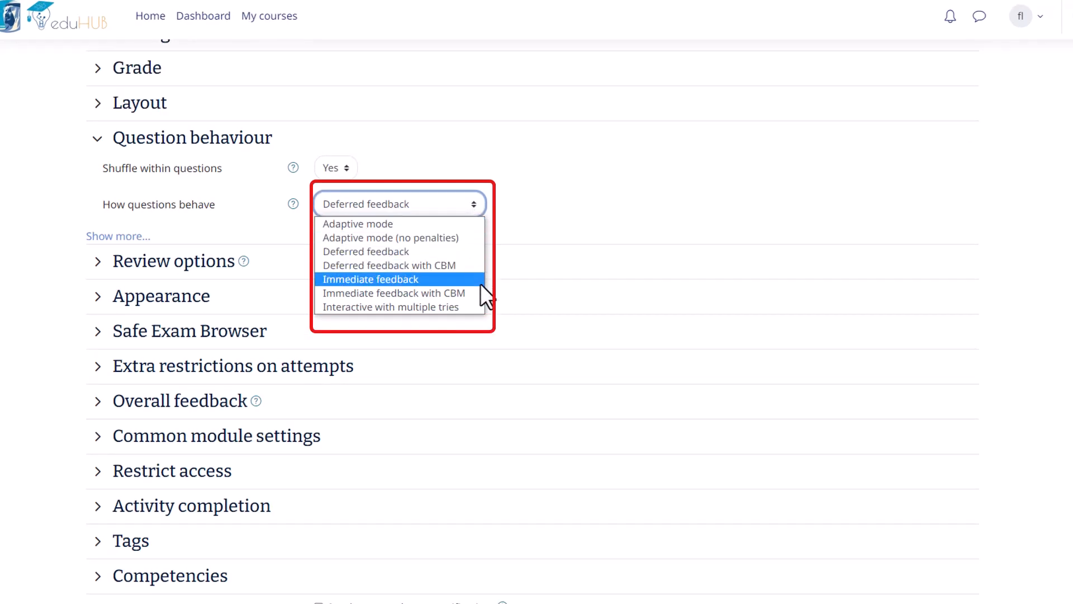
mouse_move(390, 307)
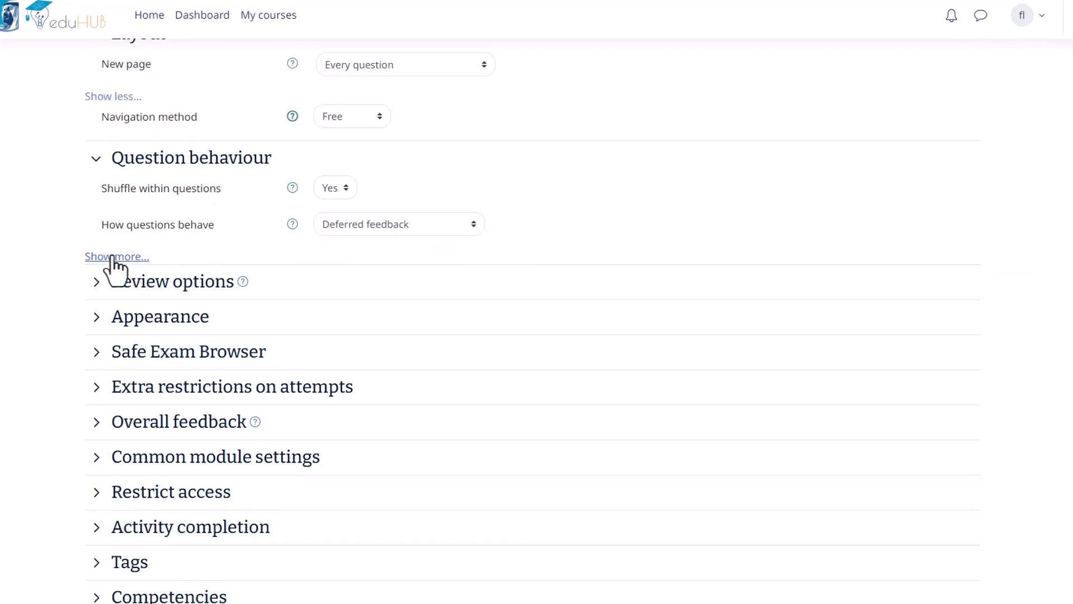
- Set Each attempt builds on the last to Yes under Question behaviour
click(116, 255)
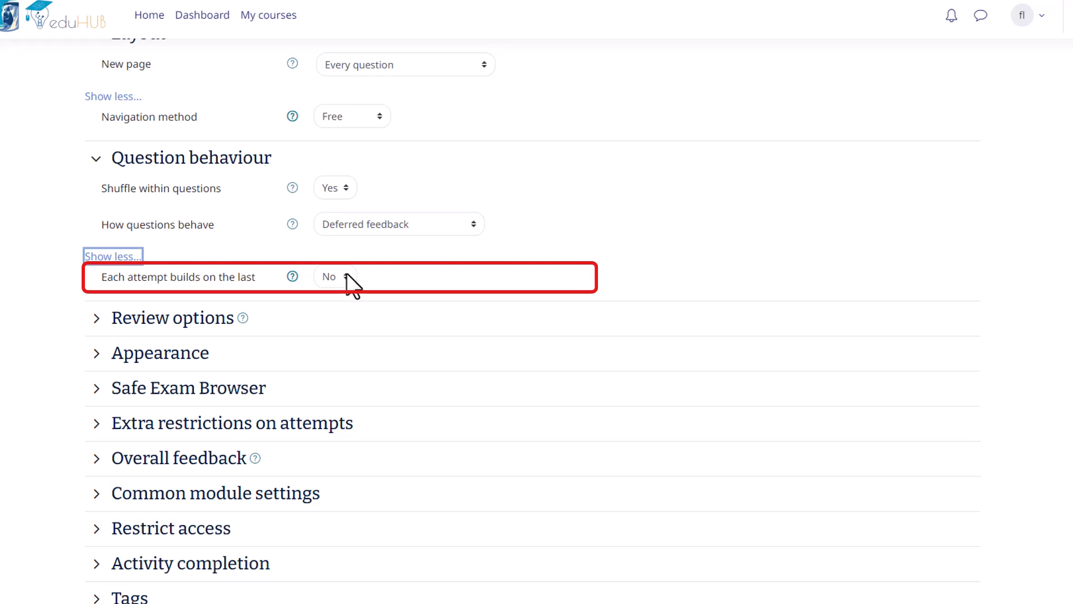
click(335, 275)
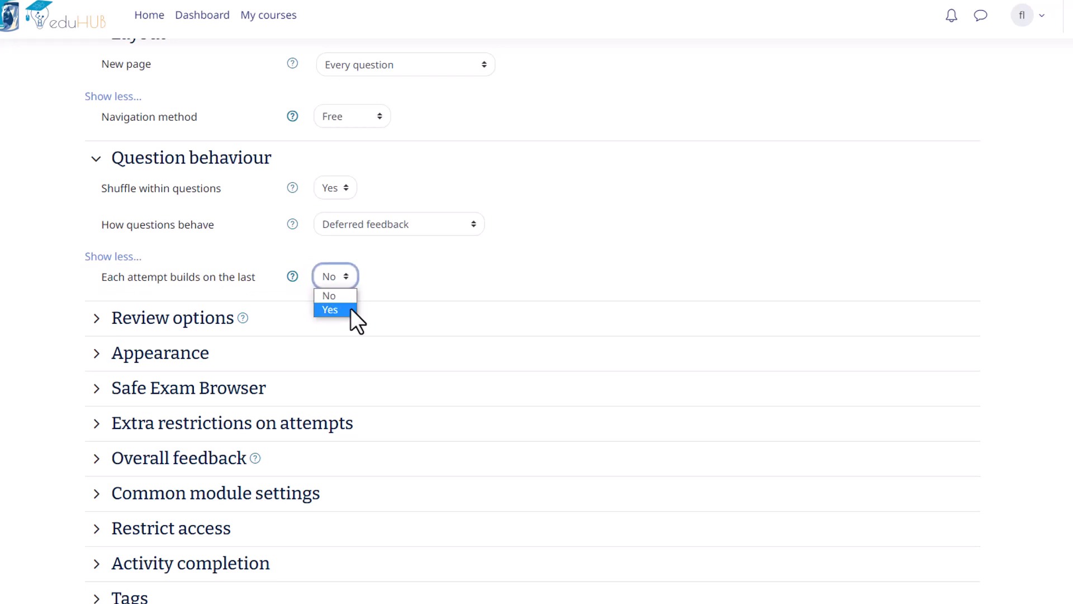
click(329, 309)
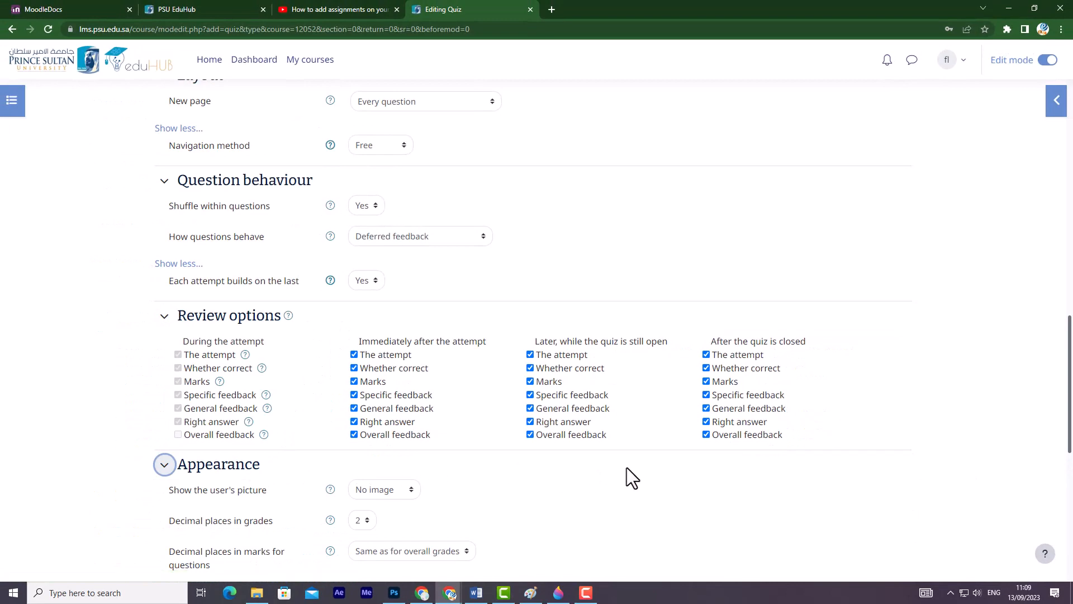
- Set Appearance to No image for the user's picture and 2 decimal places in grades
scroll(down, 3)
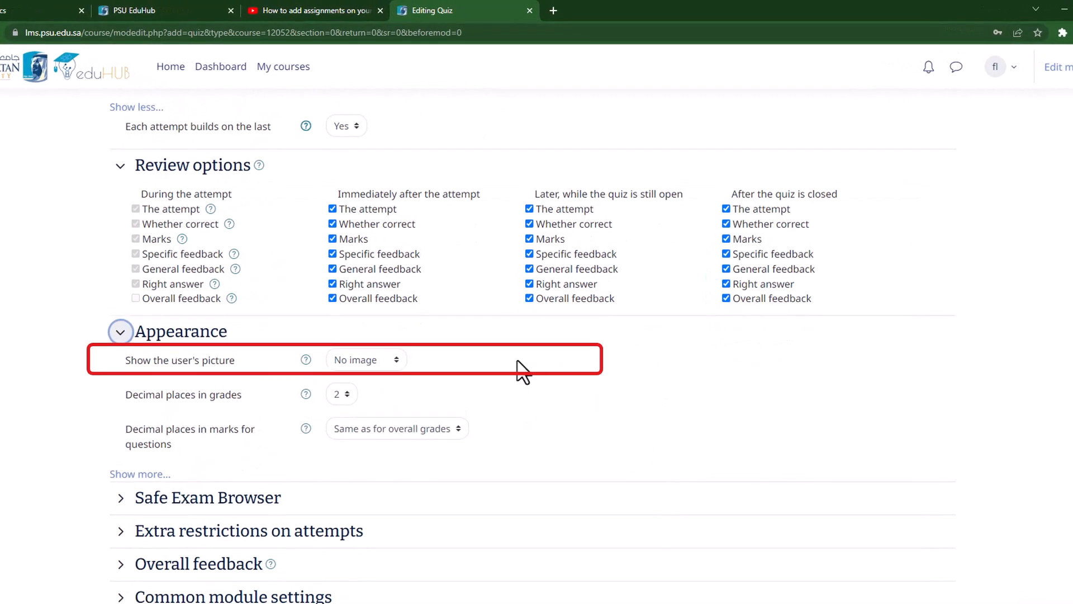
mouse_move(403, 362)
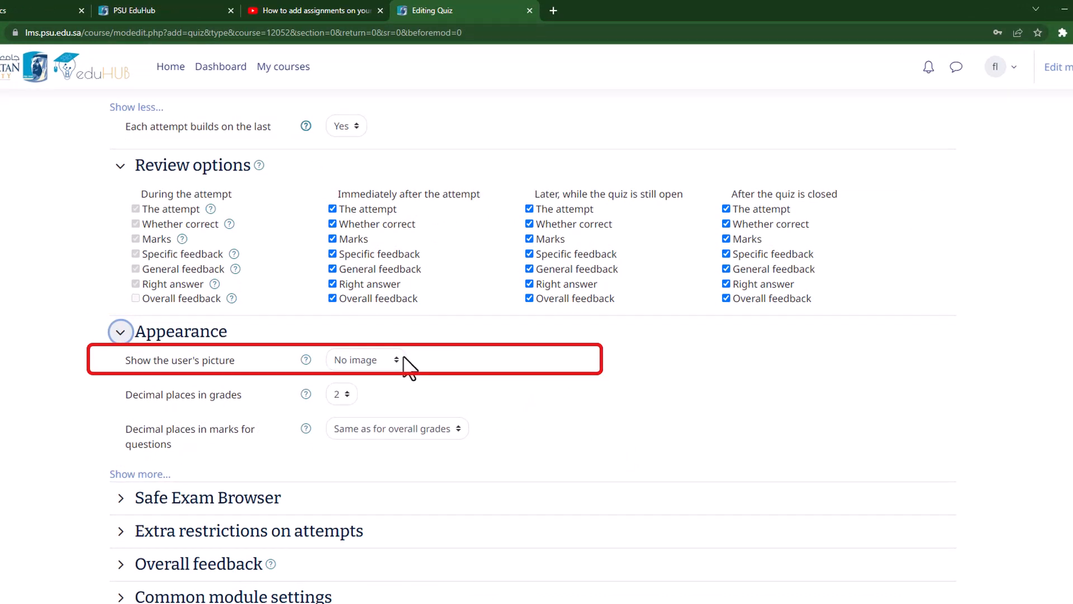
click(365, 360)
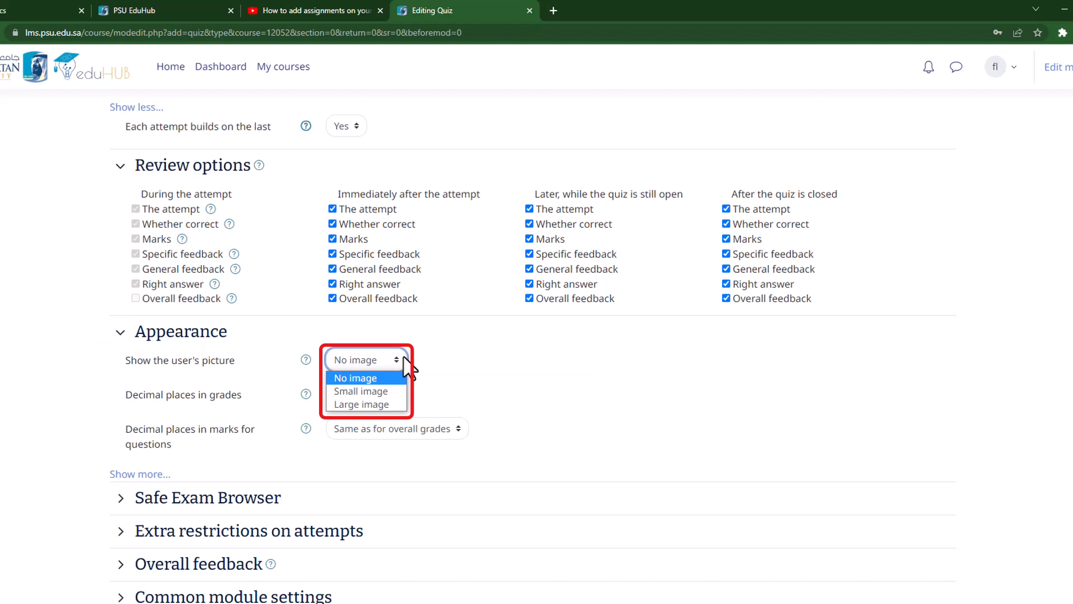
click(354, 377)
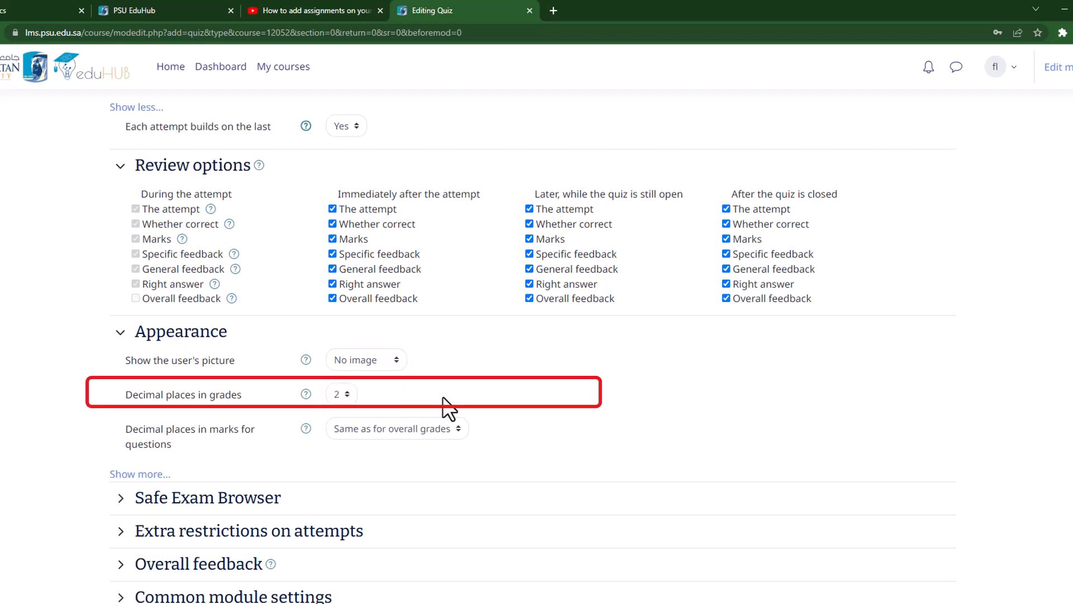
click(341, 393)
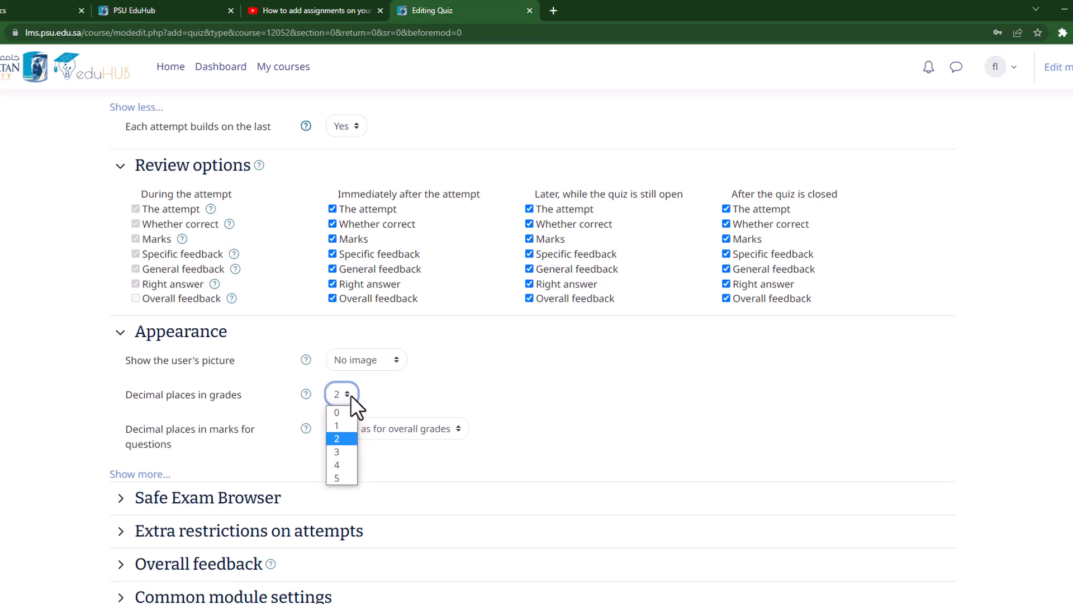
click(335, 438)
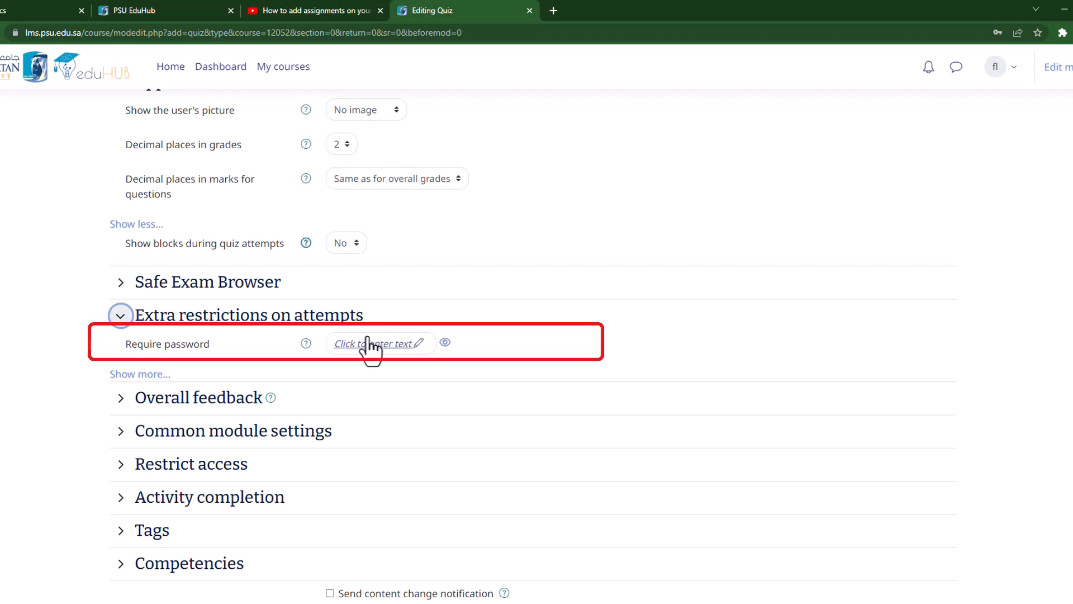
mouse_move(354, 354)
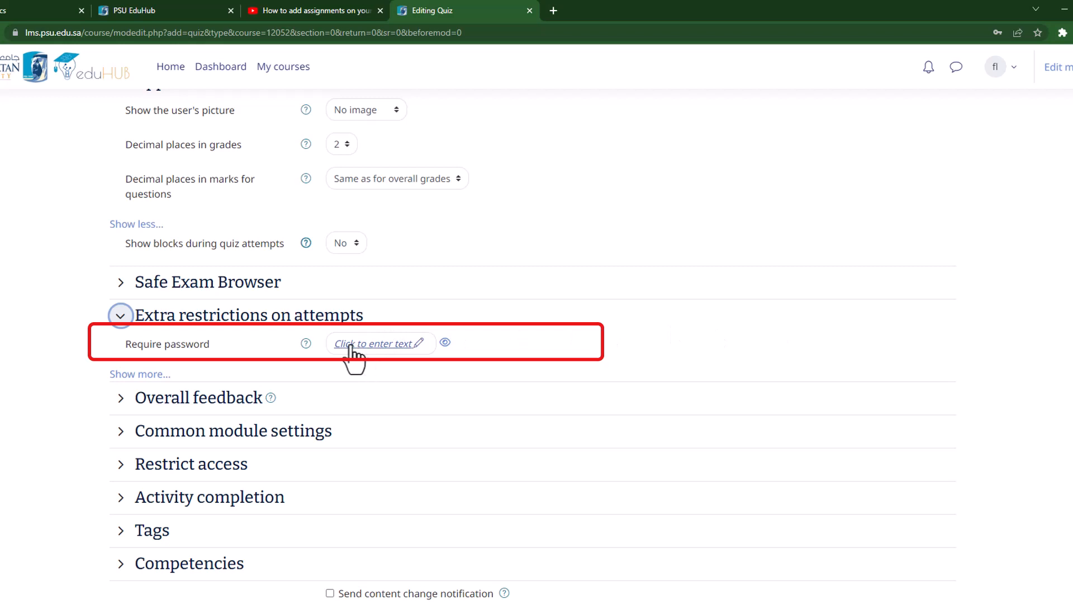
- Enter a password under Extra restrictions on attempts for the quiz
click(376, 342)
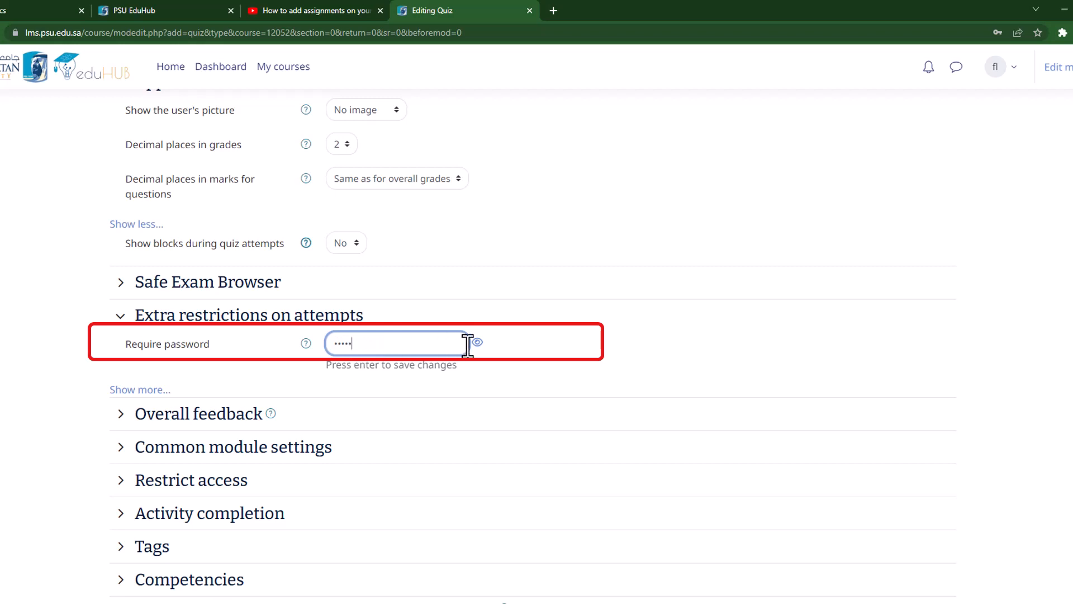
click(477, 343)
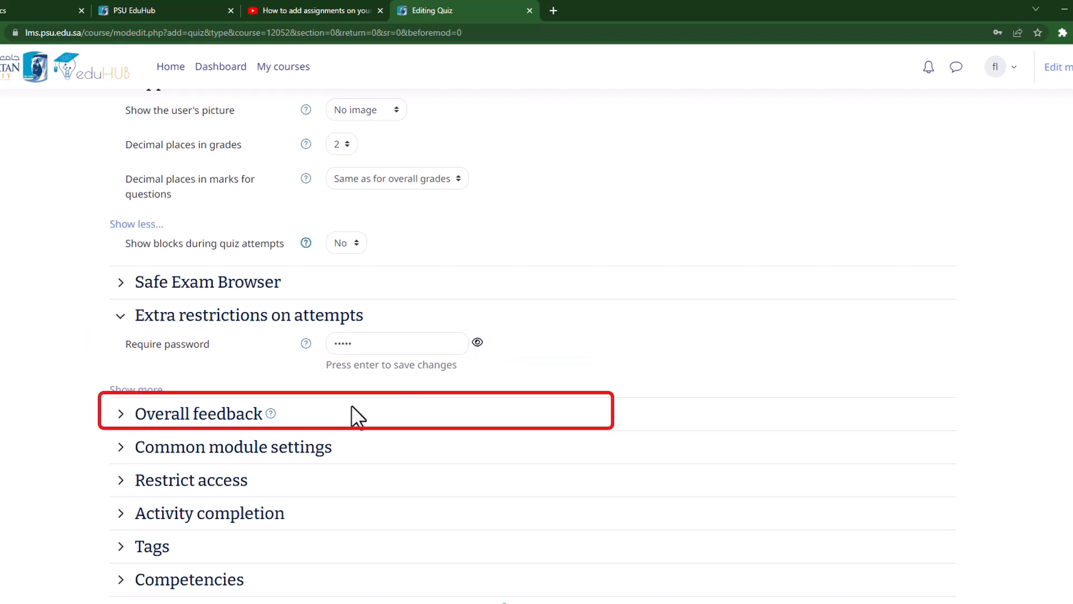
- Enter overall feedback 'Well done' at 100% and 'Please study this week's work again' at a 40% boundary
click(198, 413)
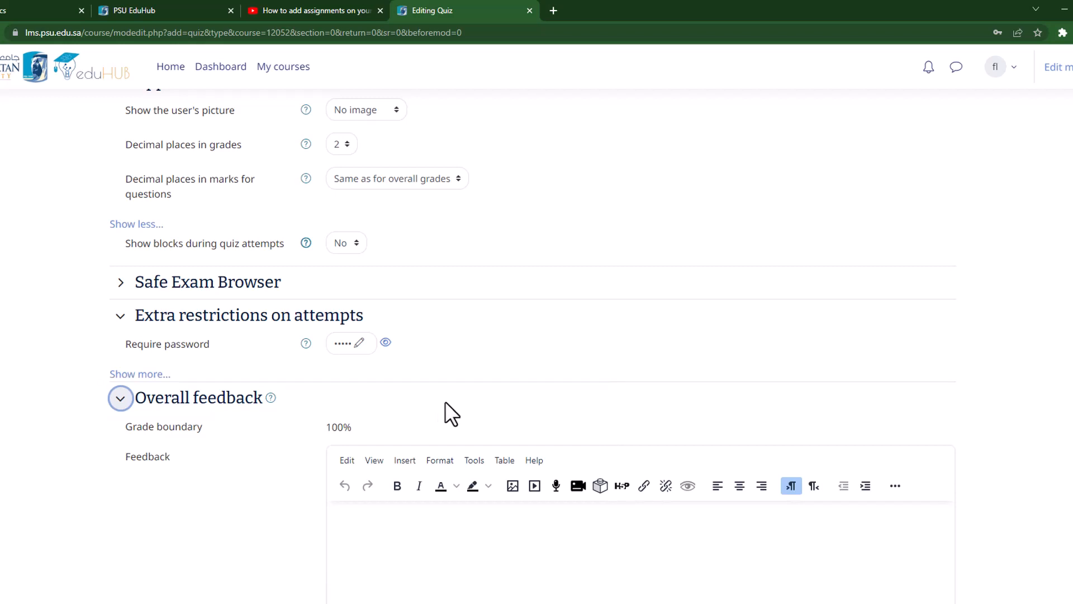
scroll(down, 3)
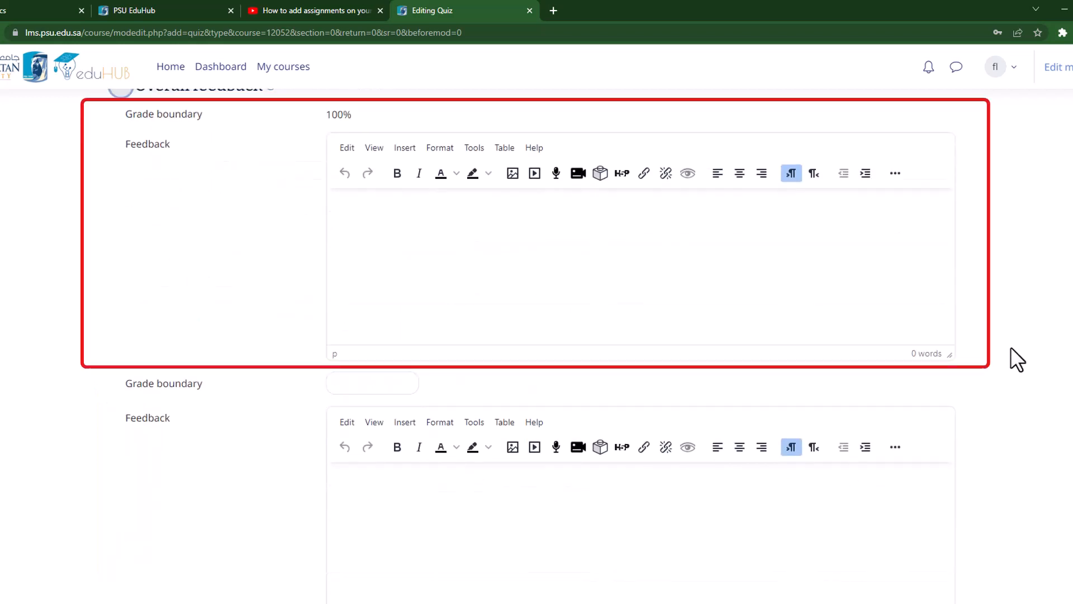
mouse_move(445, 224)
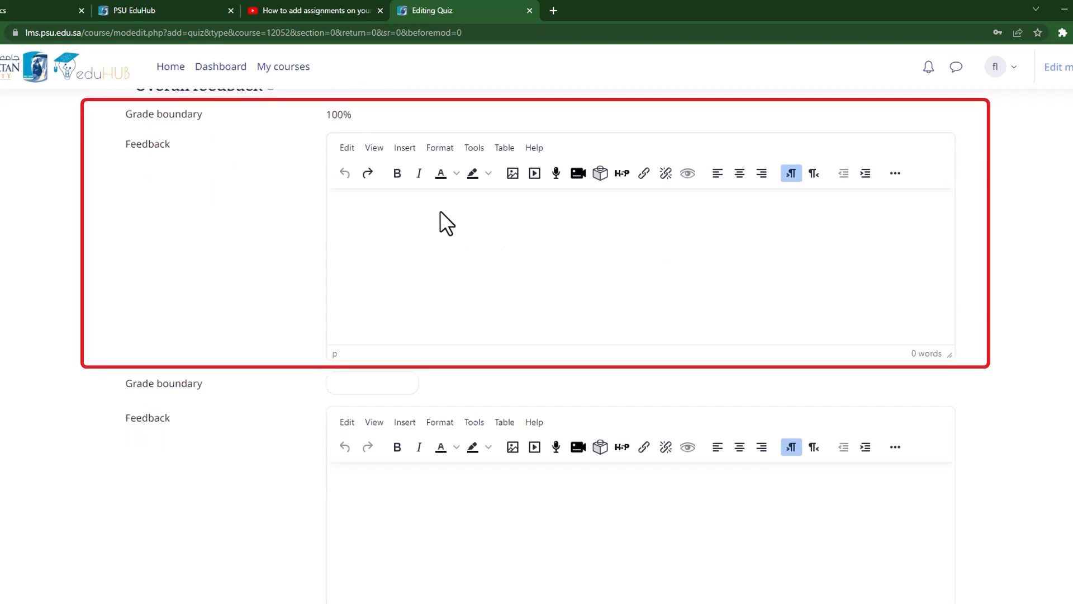
text(Well done)
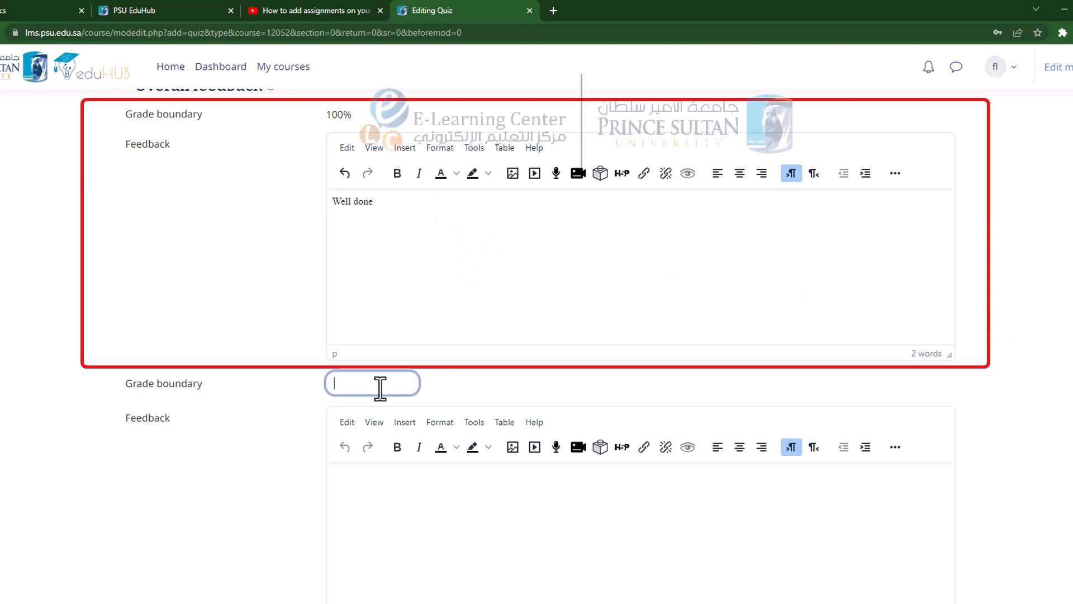
text(40%)
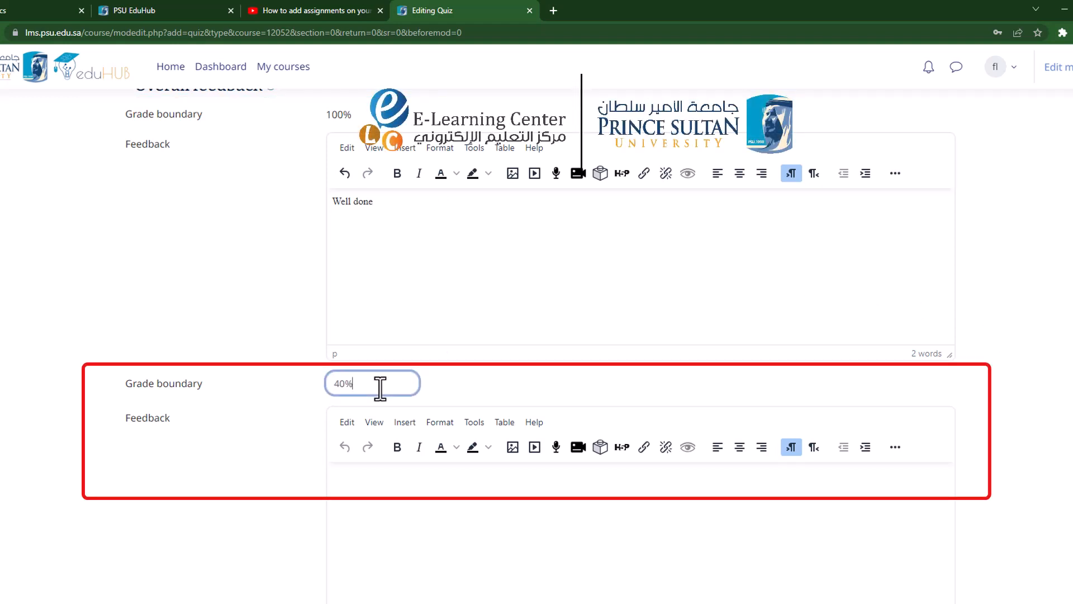
text(Please study this week's work again)
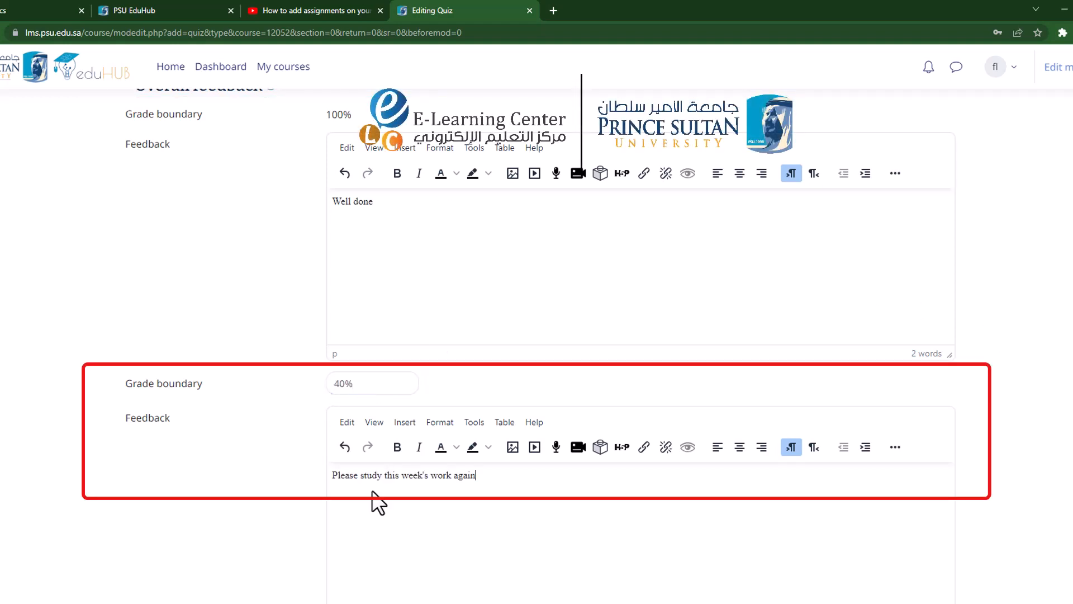
mouse_move(609, 496)
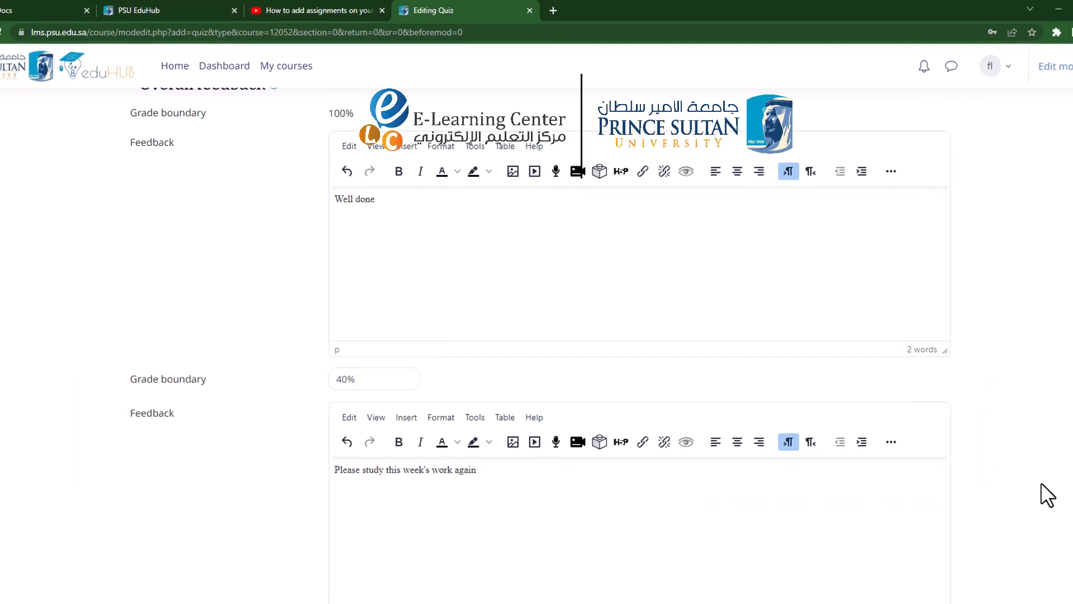
- Scroll to the end of the quiz settings form so the save options are visible
scroll(down, 3)
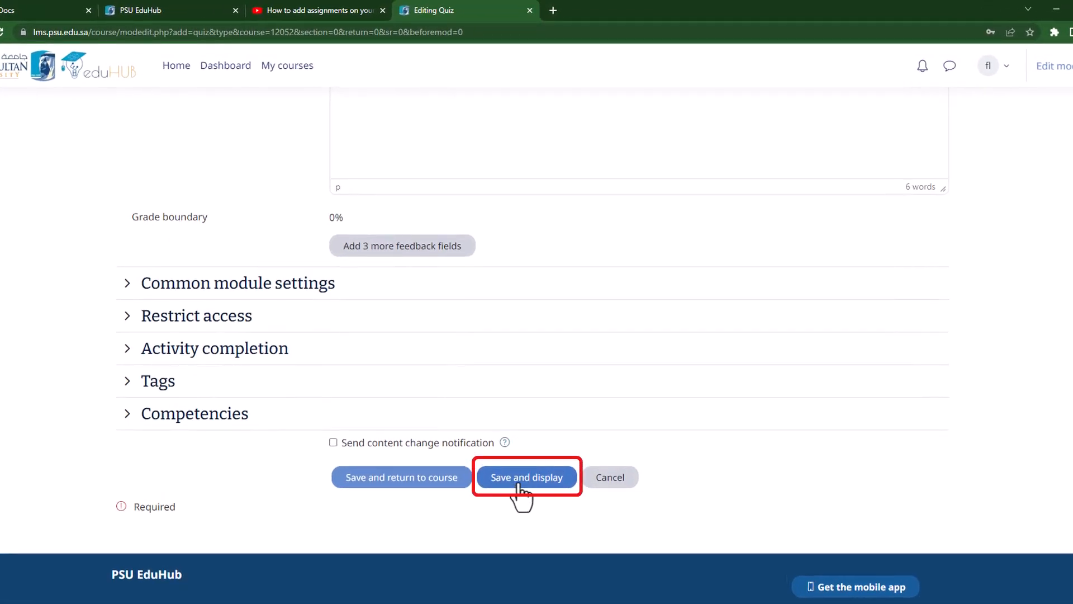
mouse_move(526, 477)
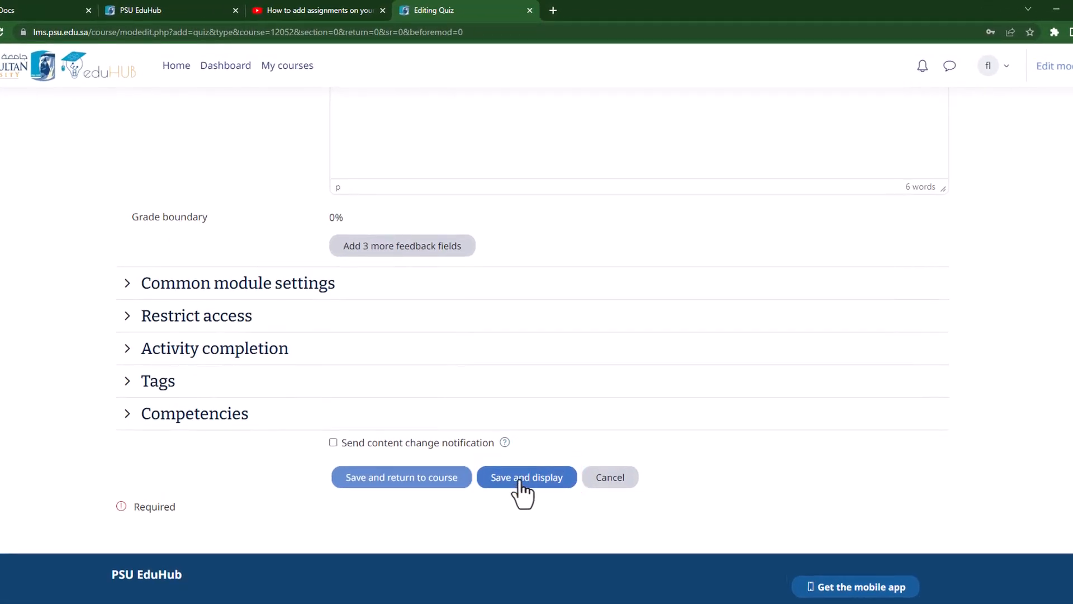